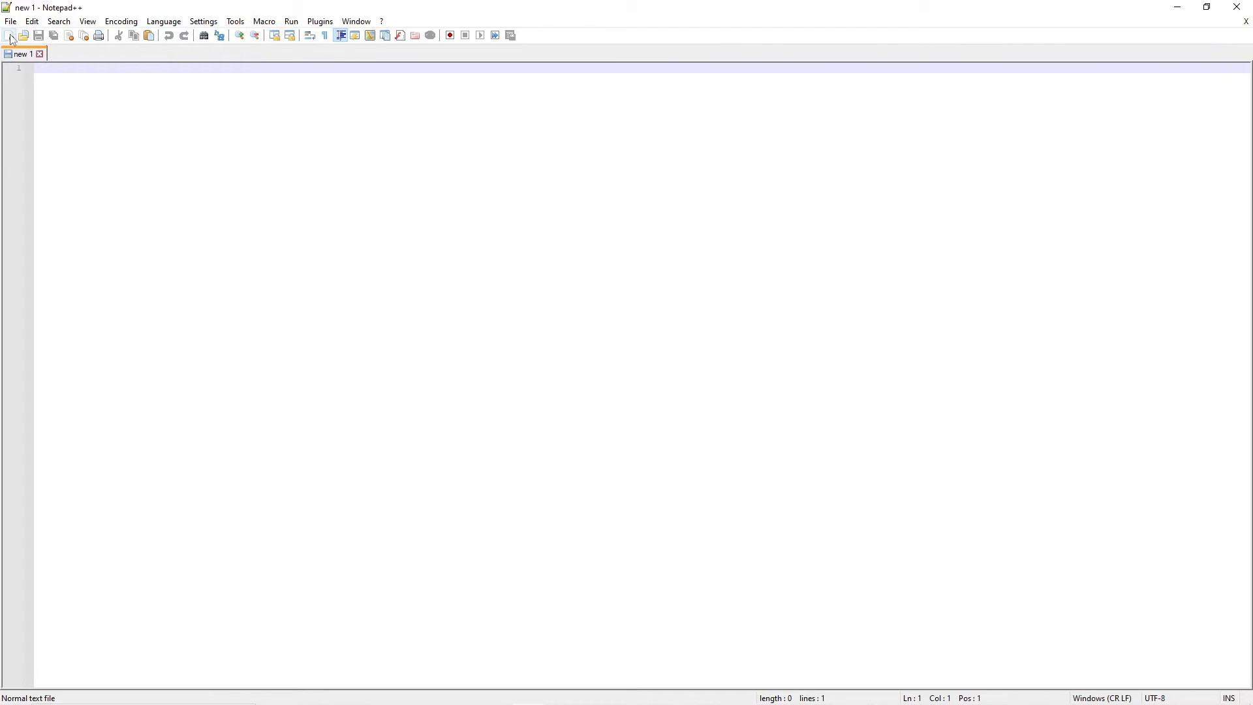
# - Save a new blank document as index.html in a new Desktop folder named Website
pyautogui.click(15, 36)
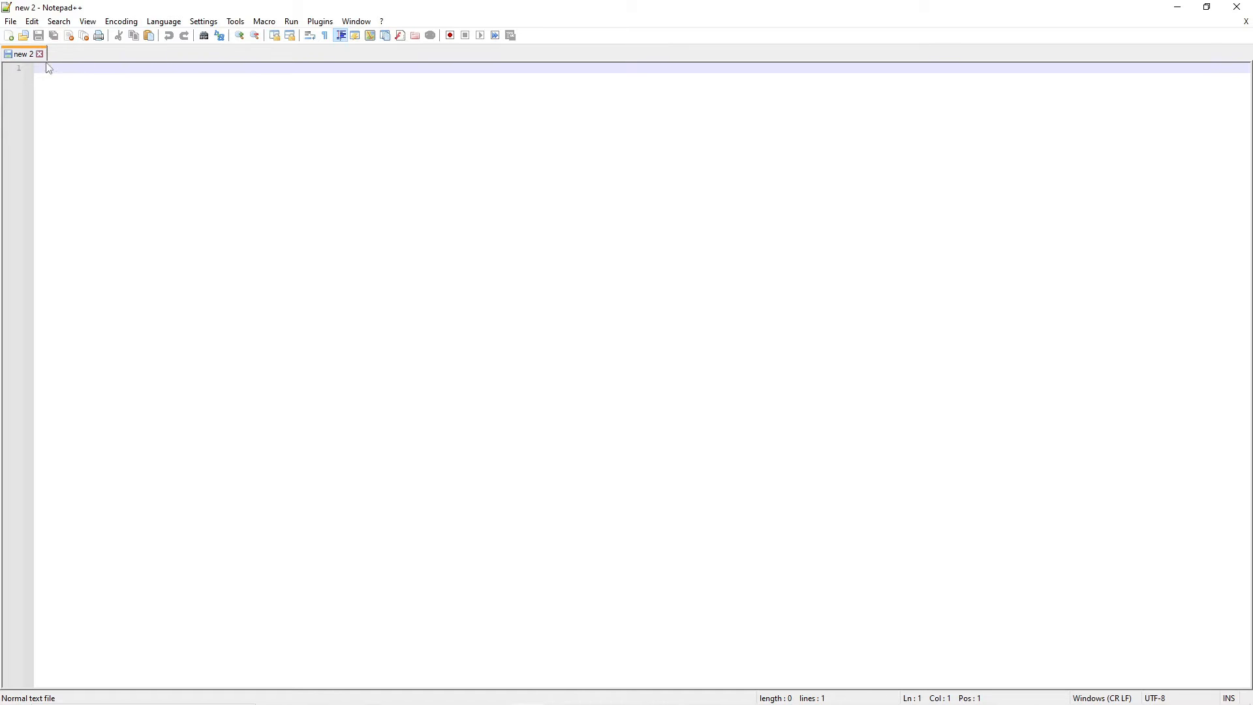
pyautogui.click(9, 22)
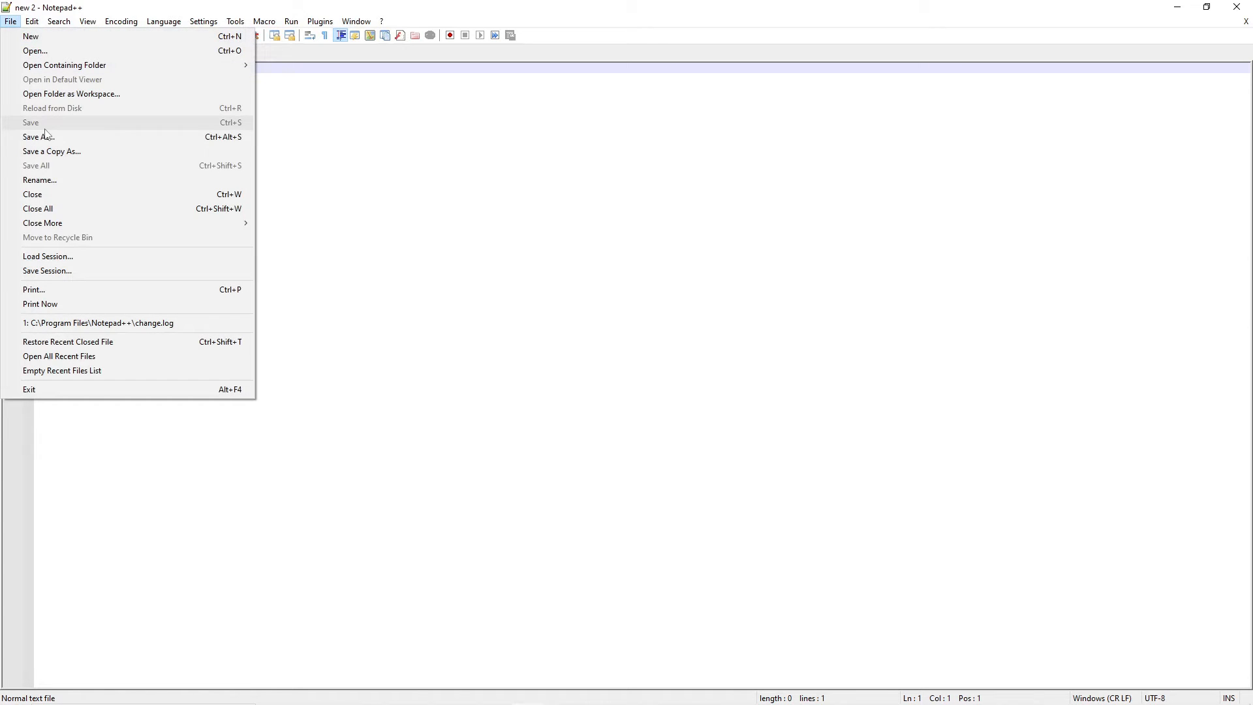
pyautogui.click(41, 136)
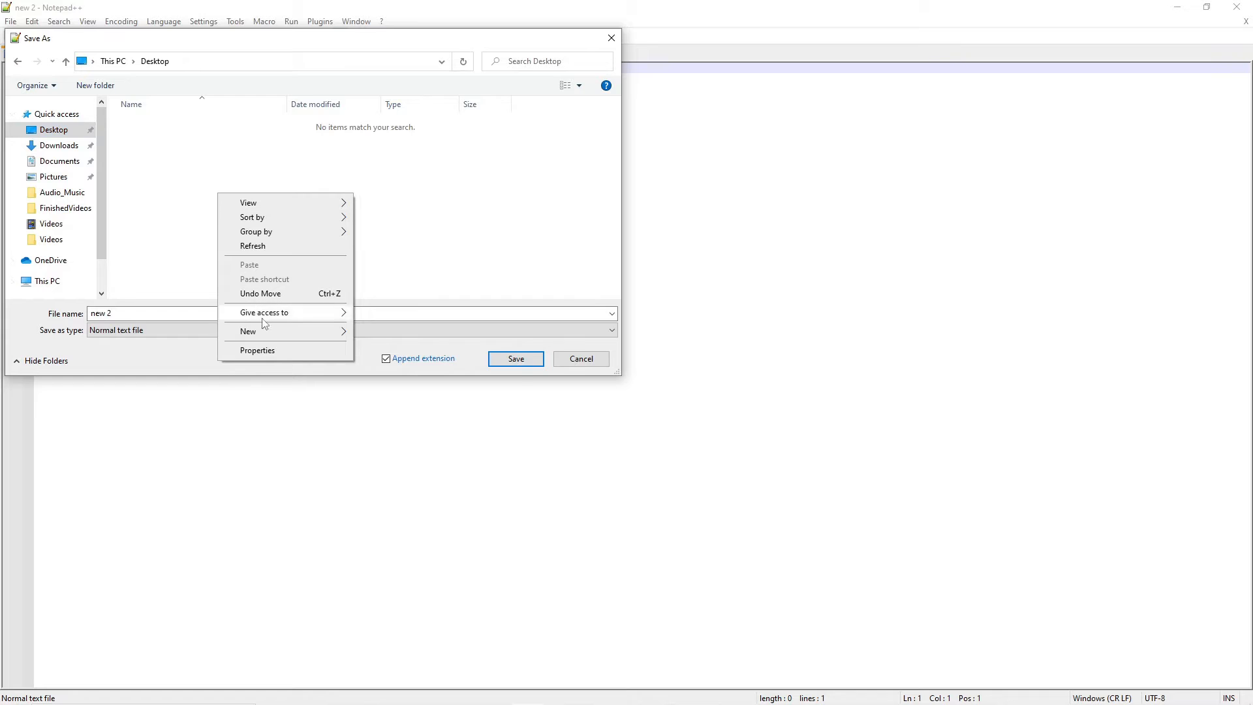
pyautogui.click(247, 331)
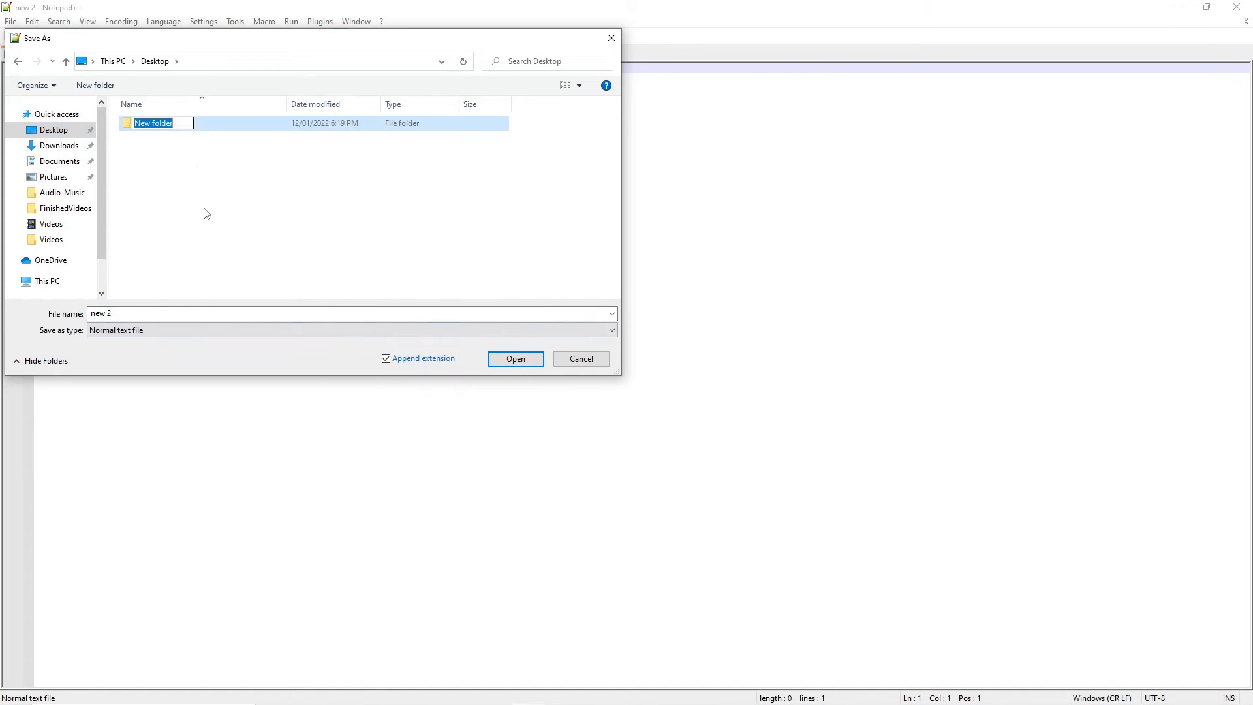
pyautogui.write('Website')
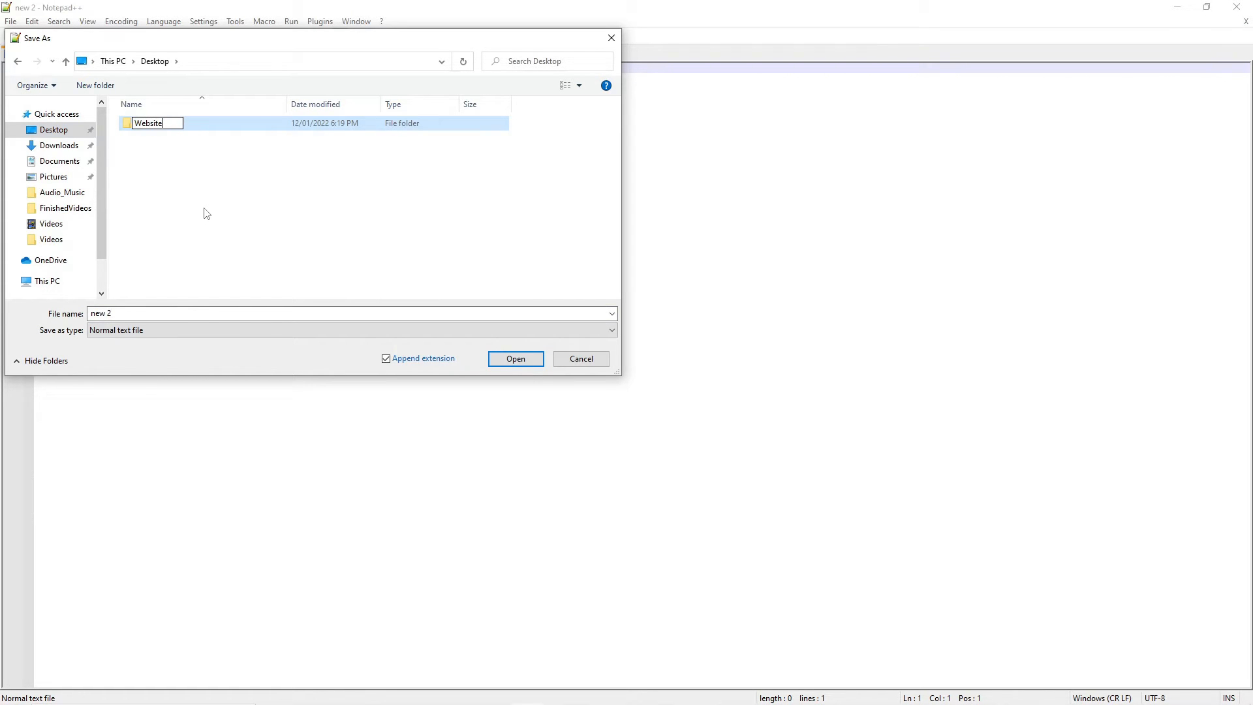
pyautogui.doubleClick(148, 123)
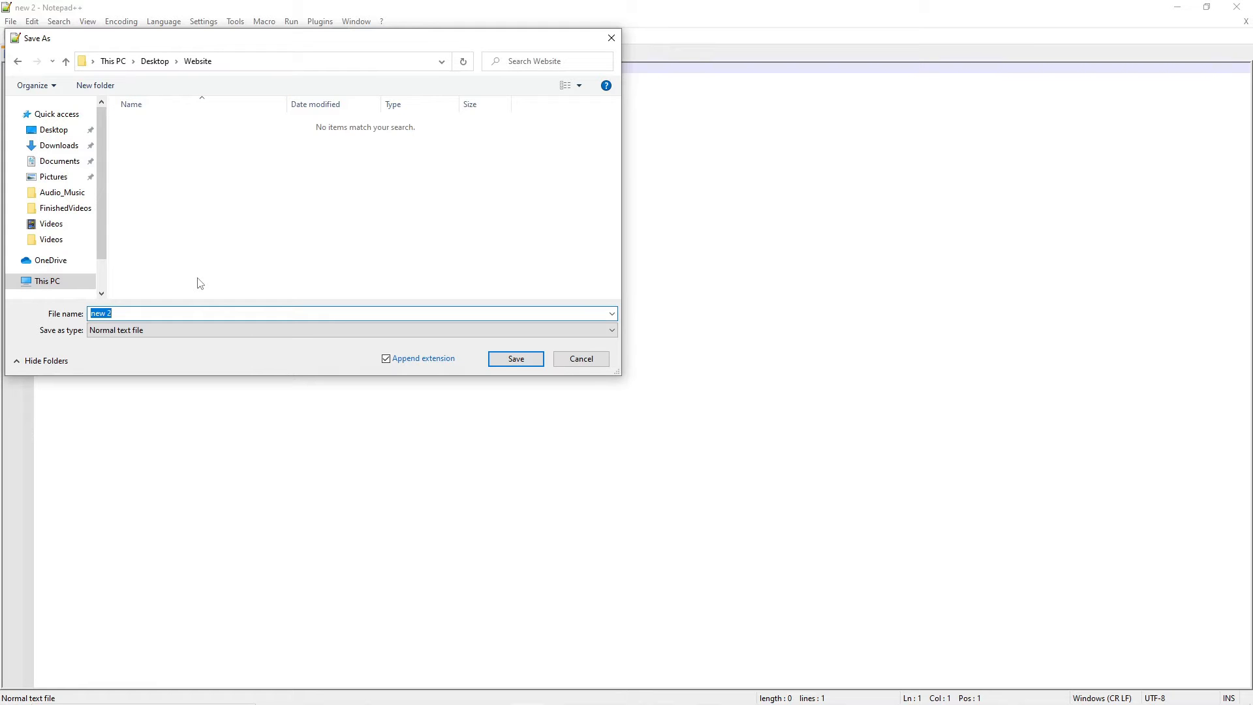
pyautogui.write('inde')
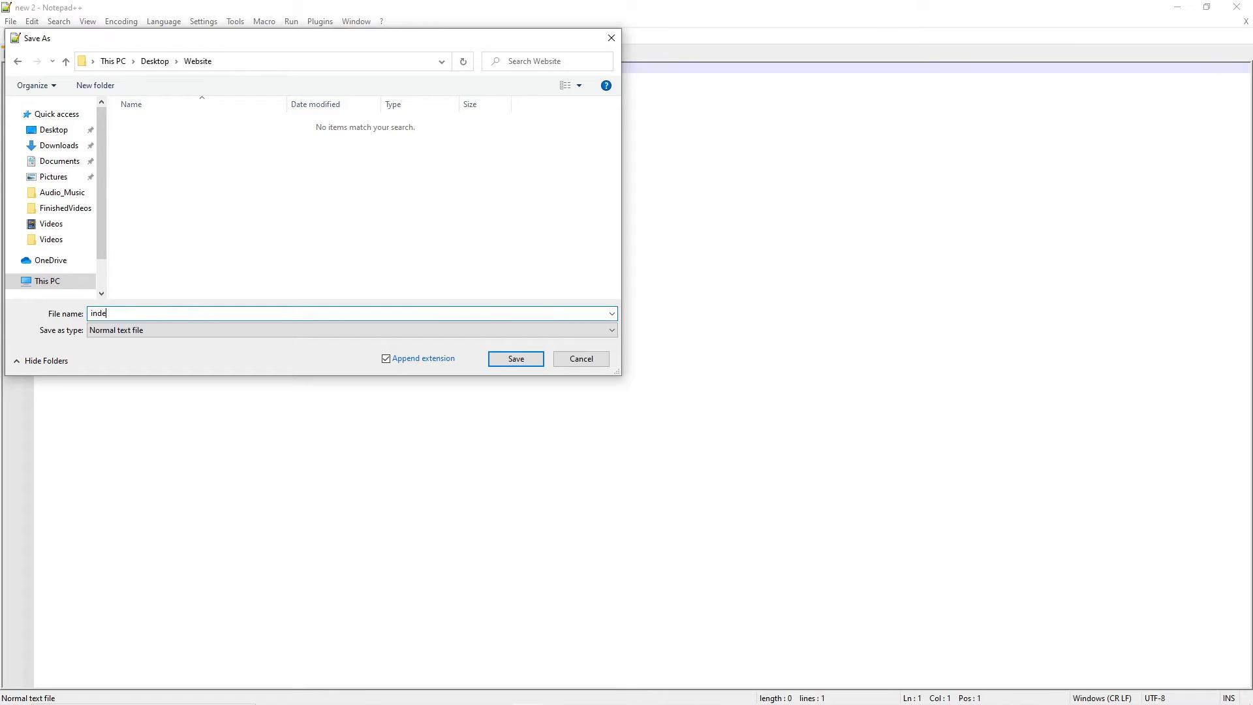
pyautogui.write('x.html')
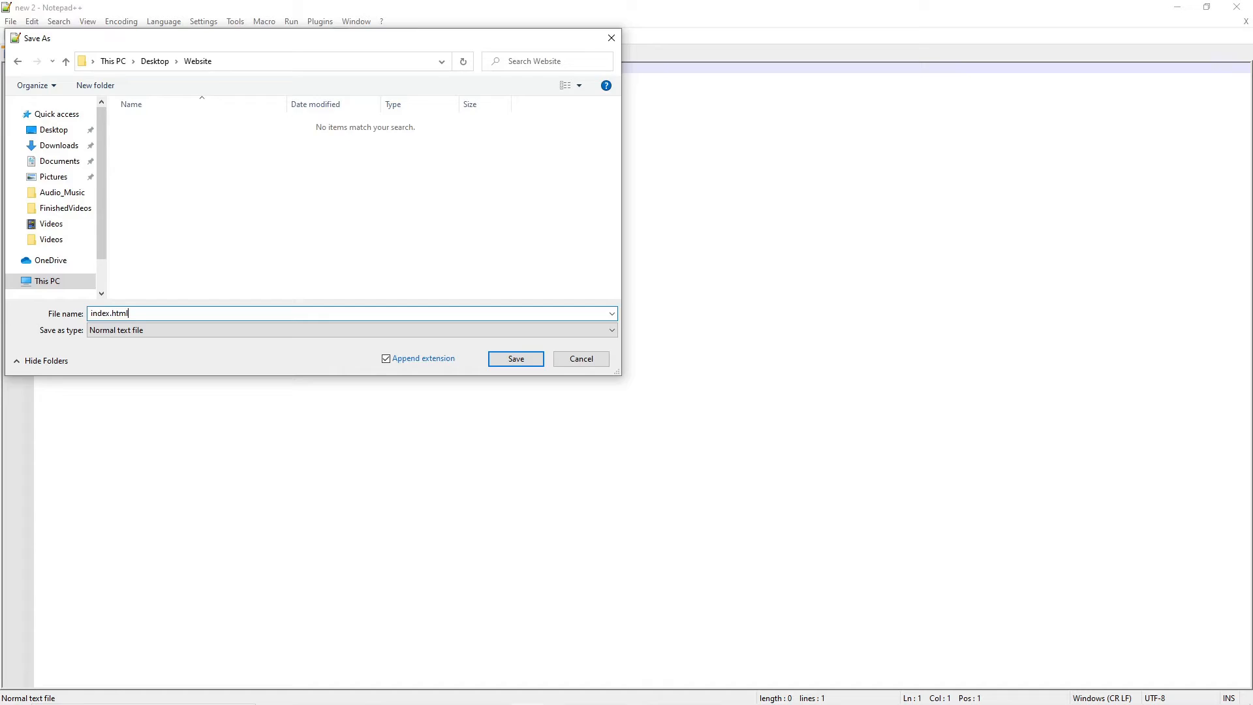
pyautogui.click(515, 358)
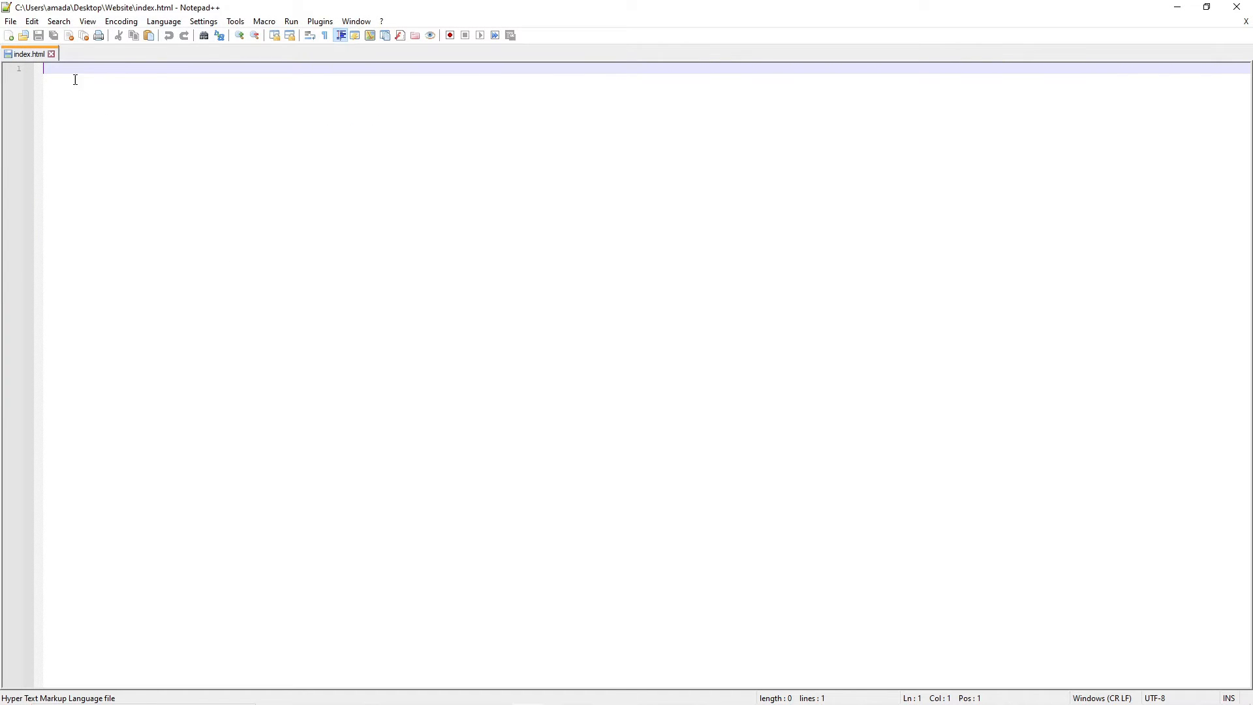
pyautogui.moveTo(175, 180)
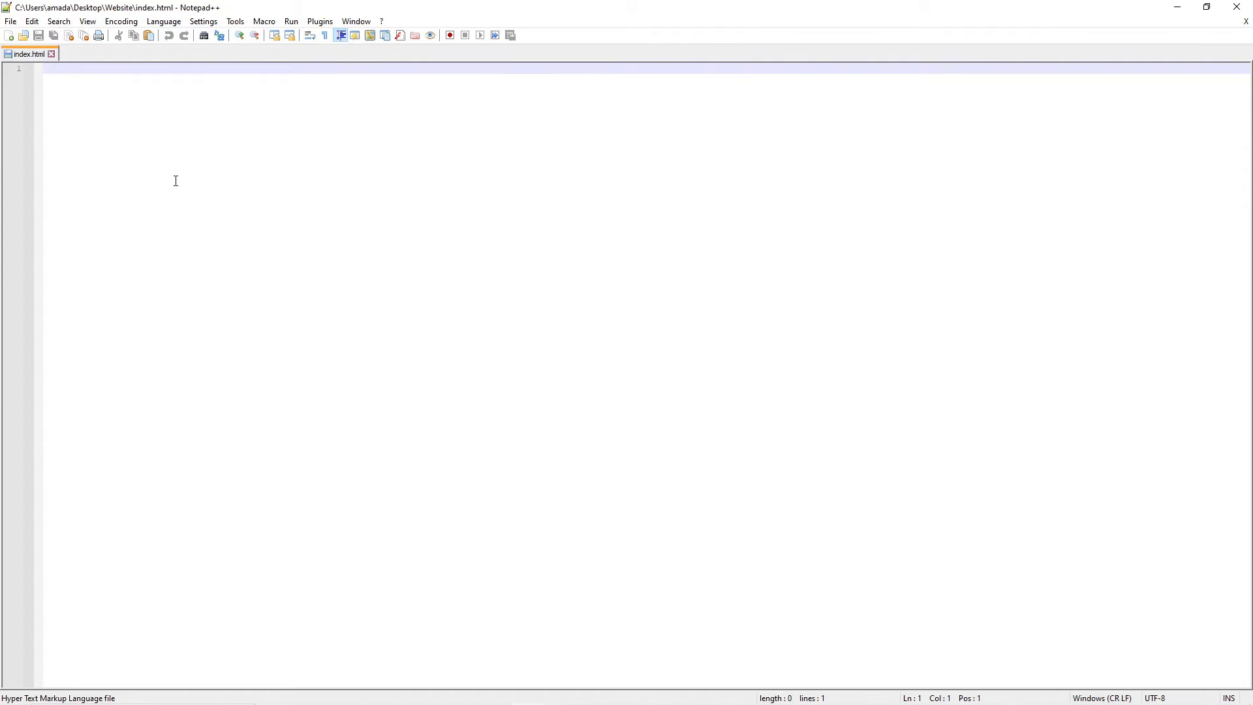
pyautogui.moveTo(41, 58)
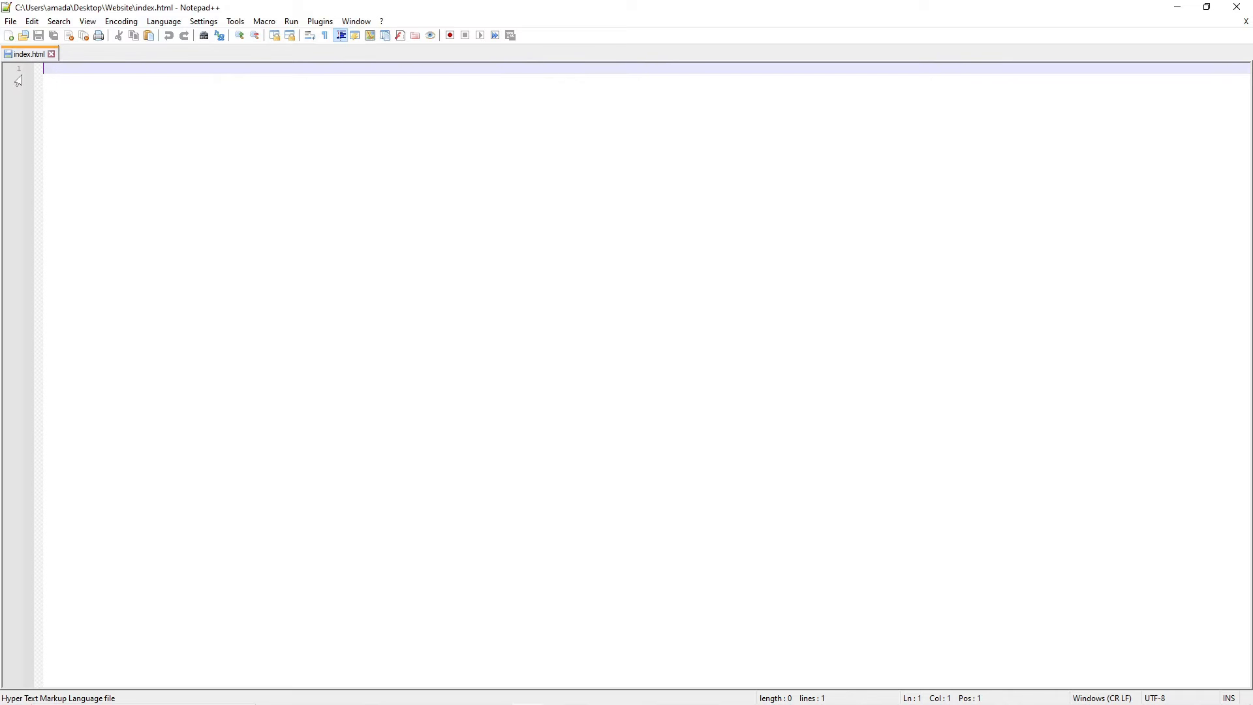
pyautogui.moveTo(49, 67)
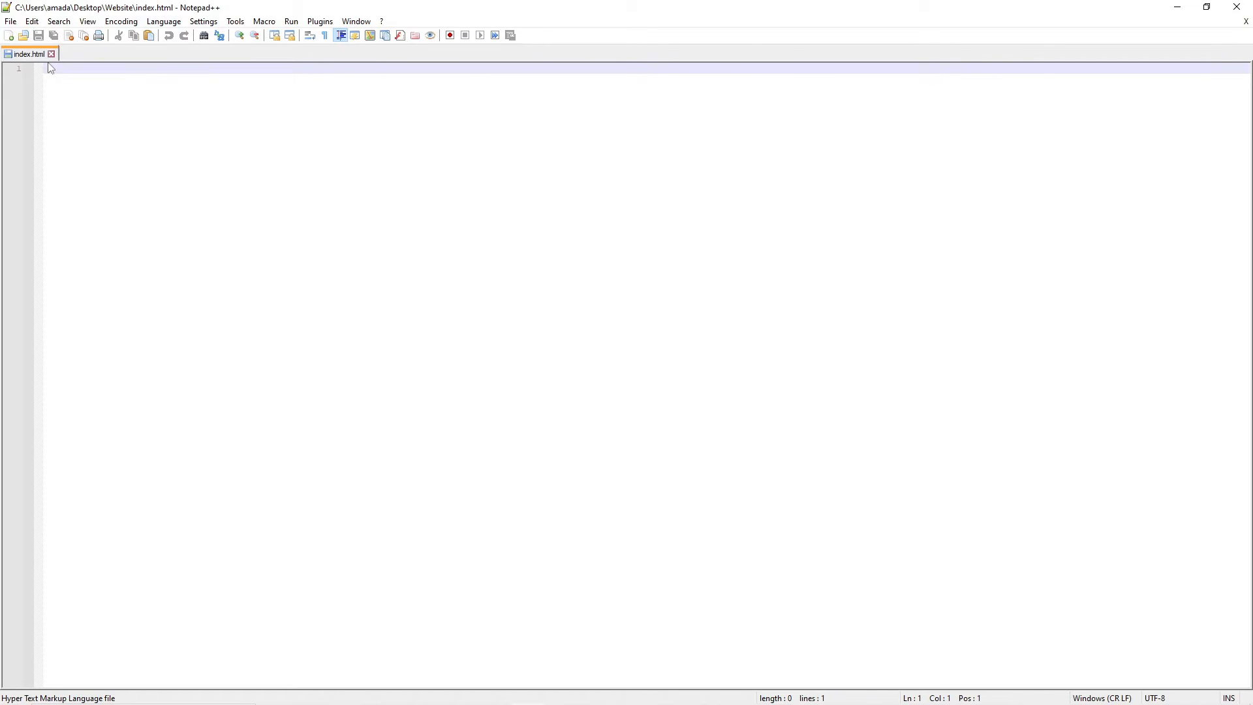
pyautogui.moveTo(41, 53)
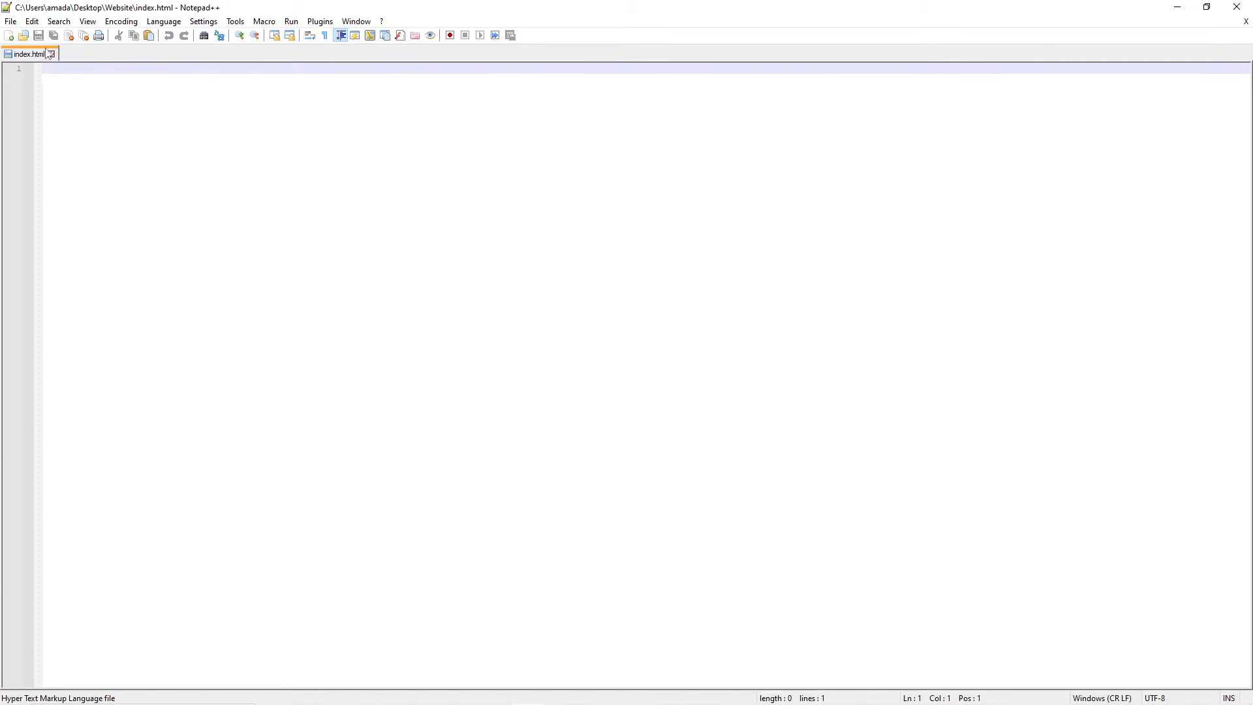
pyautogui.moveTo(28, 54)
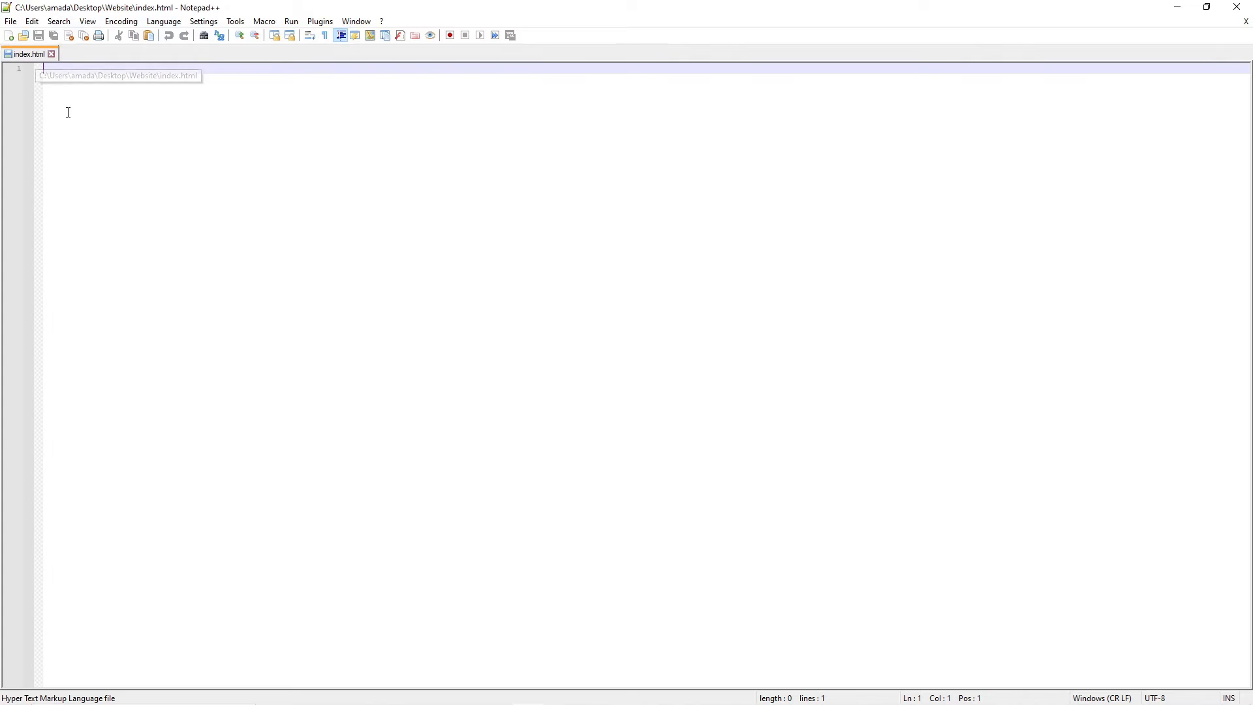
pyautogui.moveTo(114, 103)
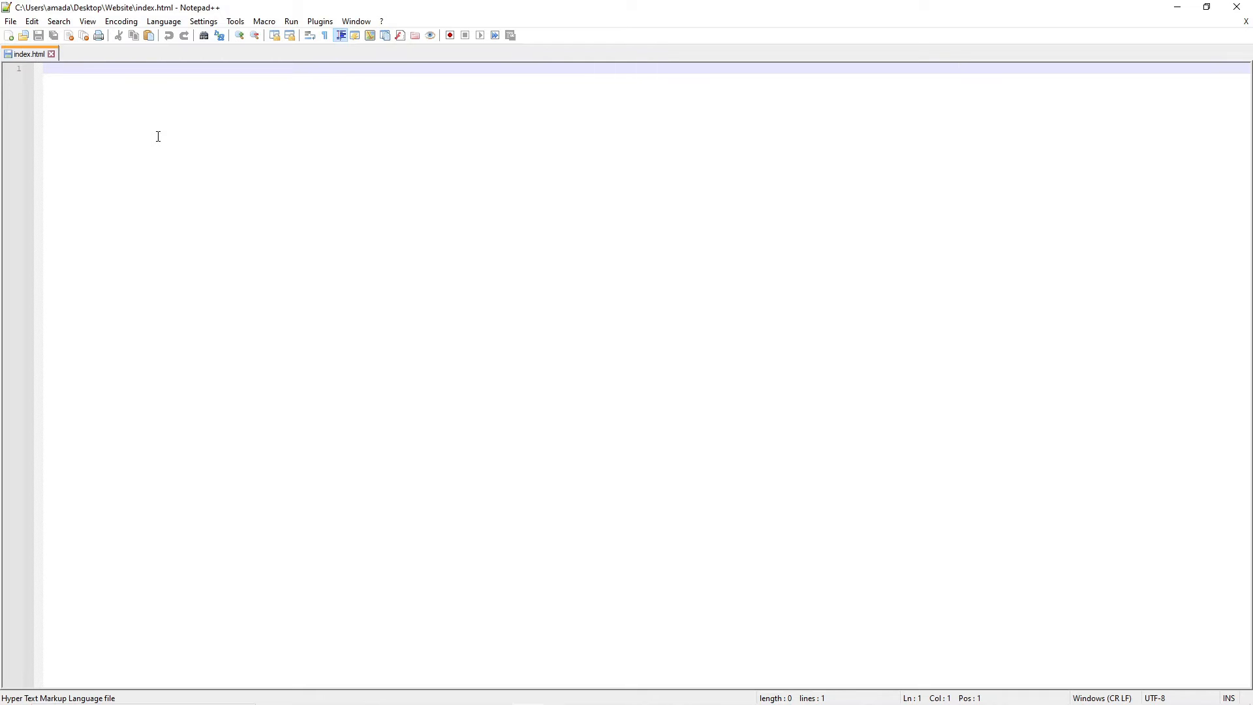
# - Type the <!doctype HTML> declaration on line 1 and select it
pyautogui.write('<d')
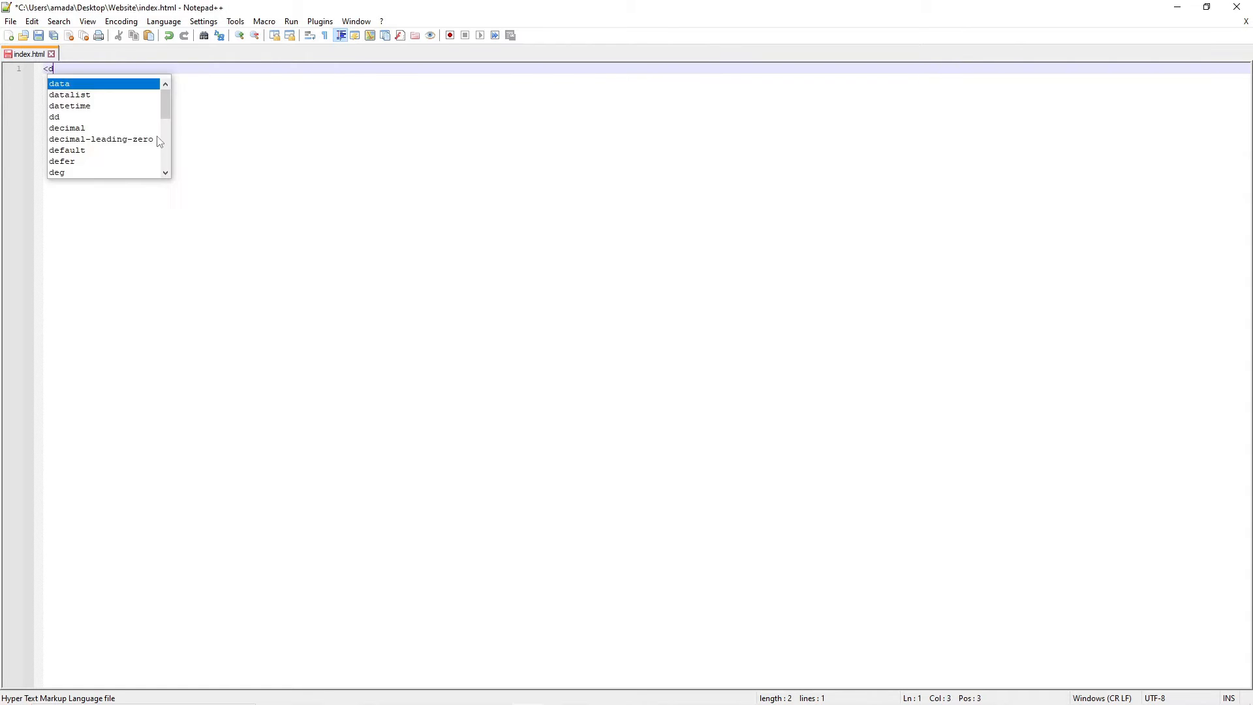
pyautogui.write('octype')
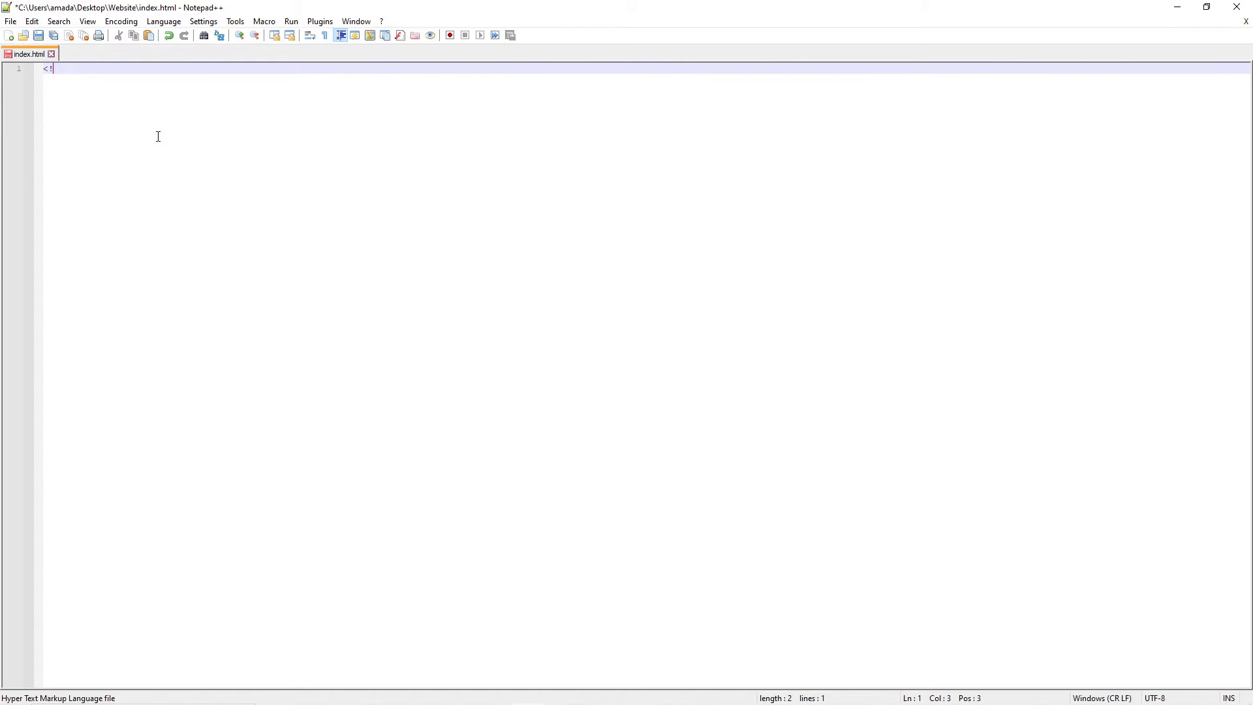
pyautogui.write('doctype HTML>')
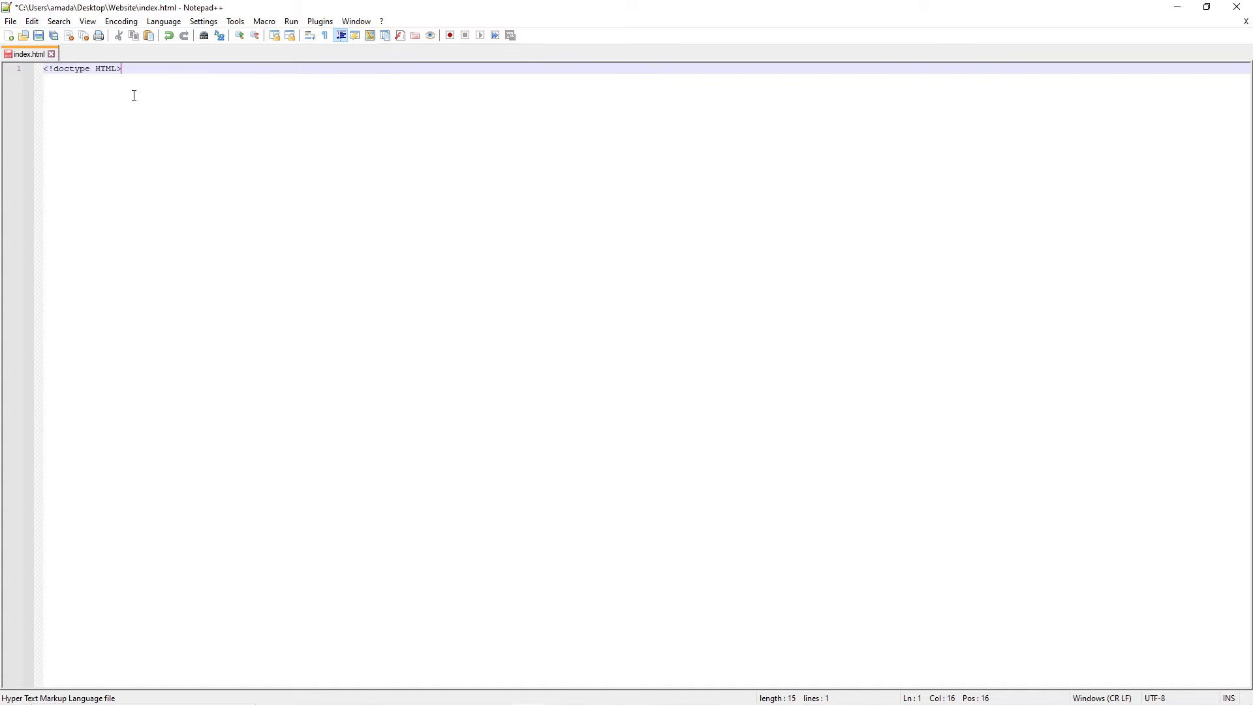
pyautogui.moveTo(116, 83)
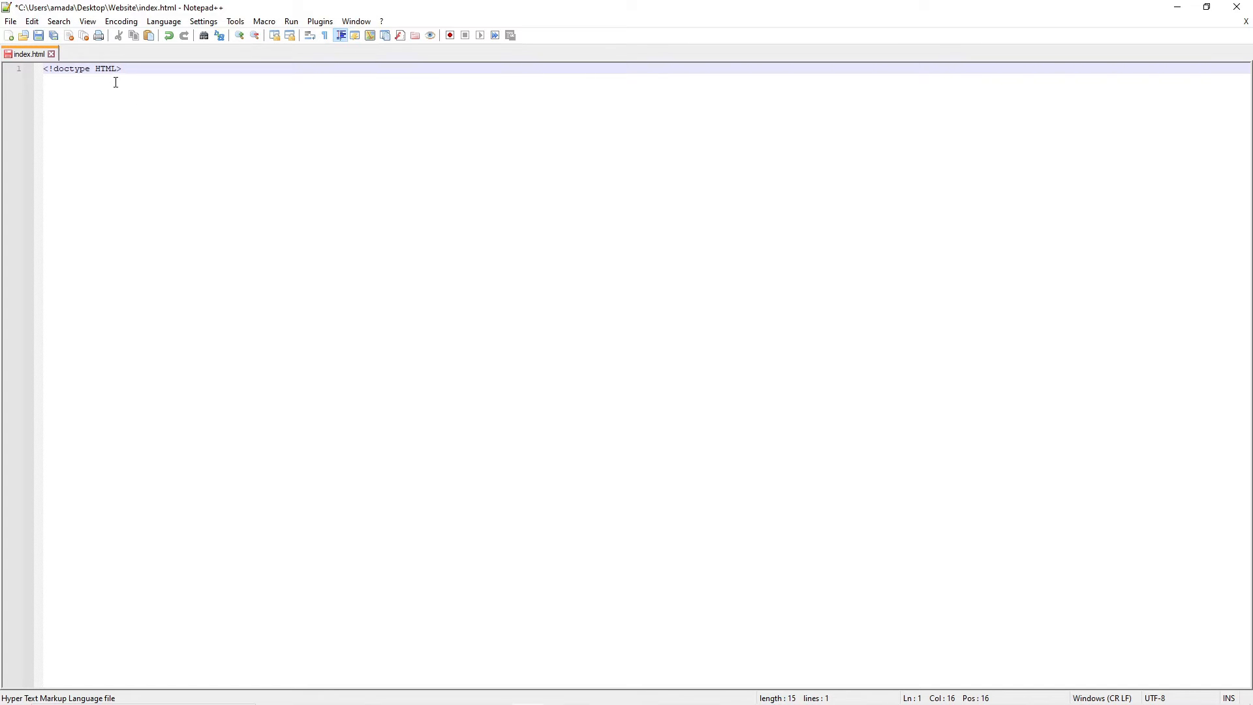
pyautogui.moveTo(68, 142)
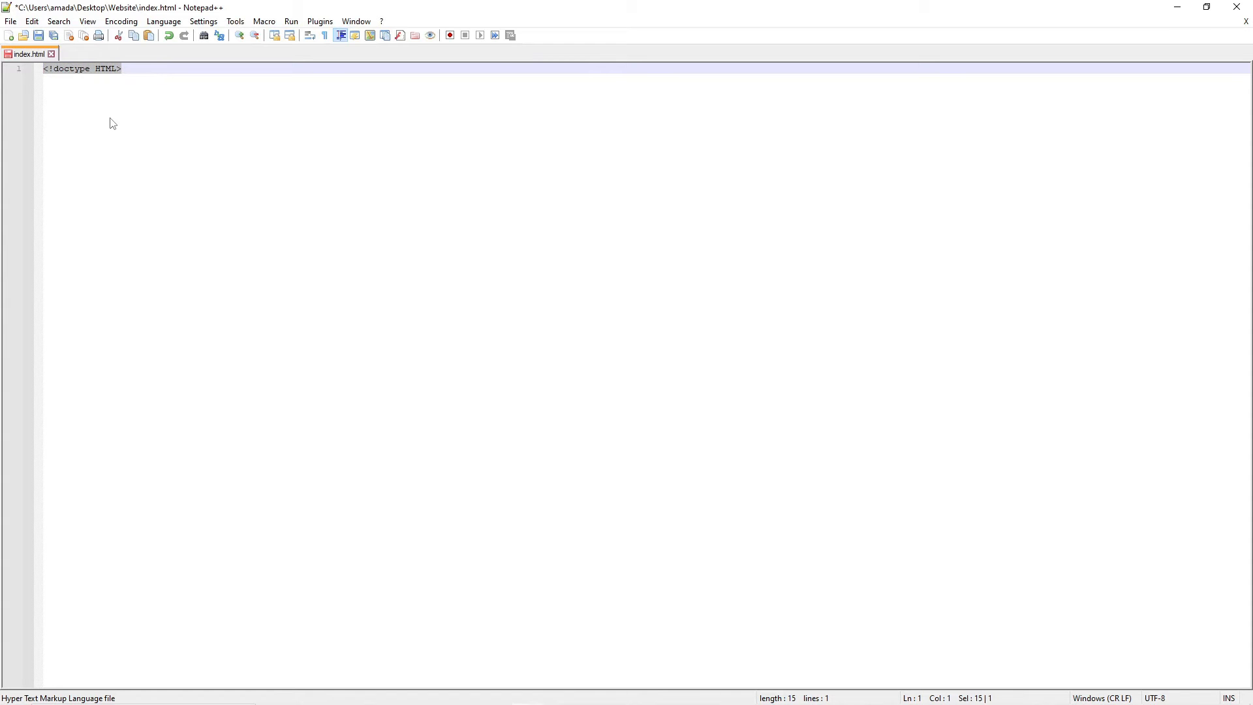
pyautogui.doubleClick(67, 69)
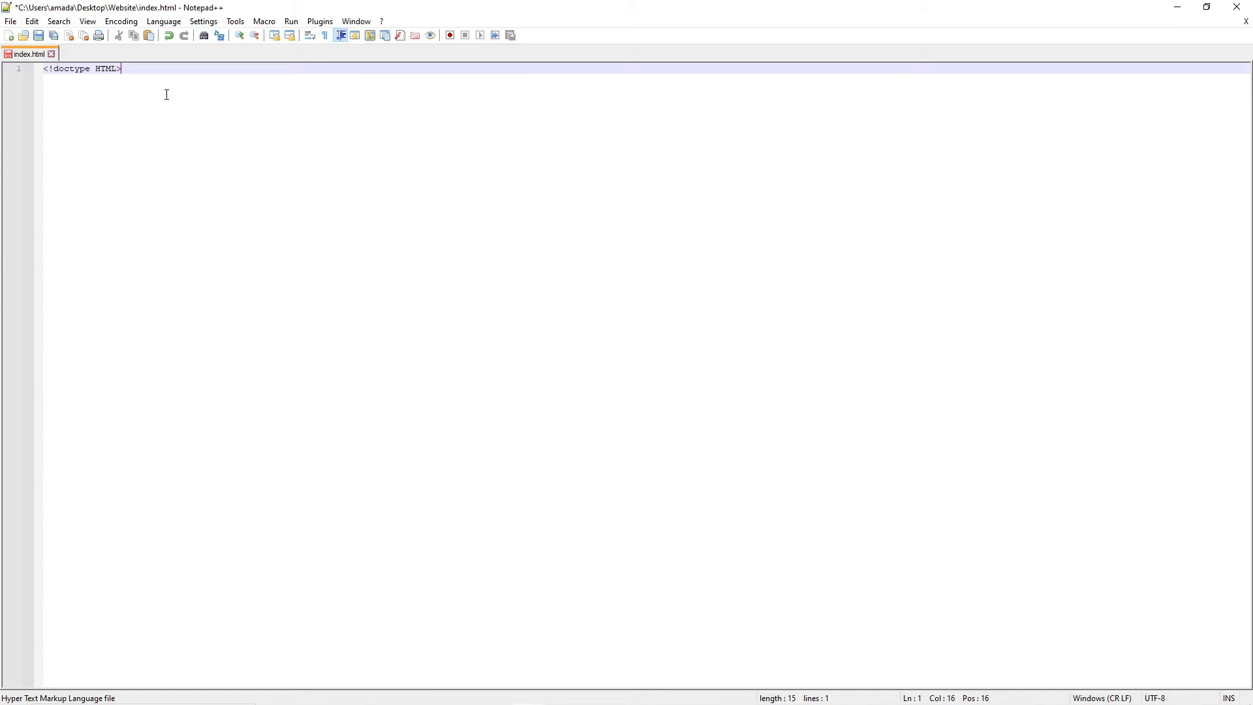
# - Add <body></body> and <head></head> tag pairs on separate lines below the doctype
pyautogui.press('Enter')
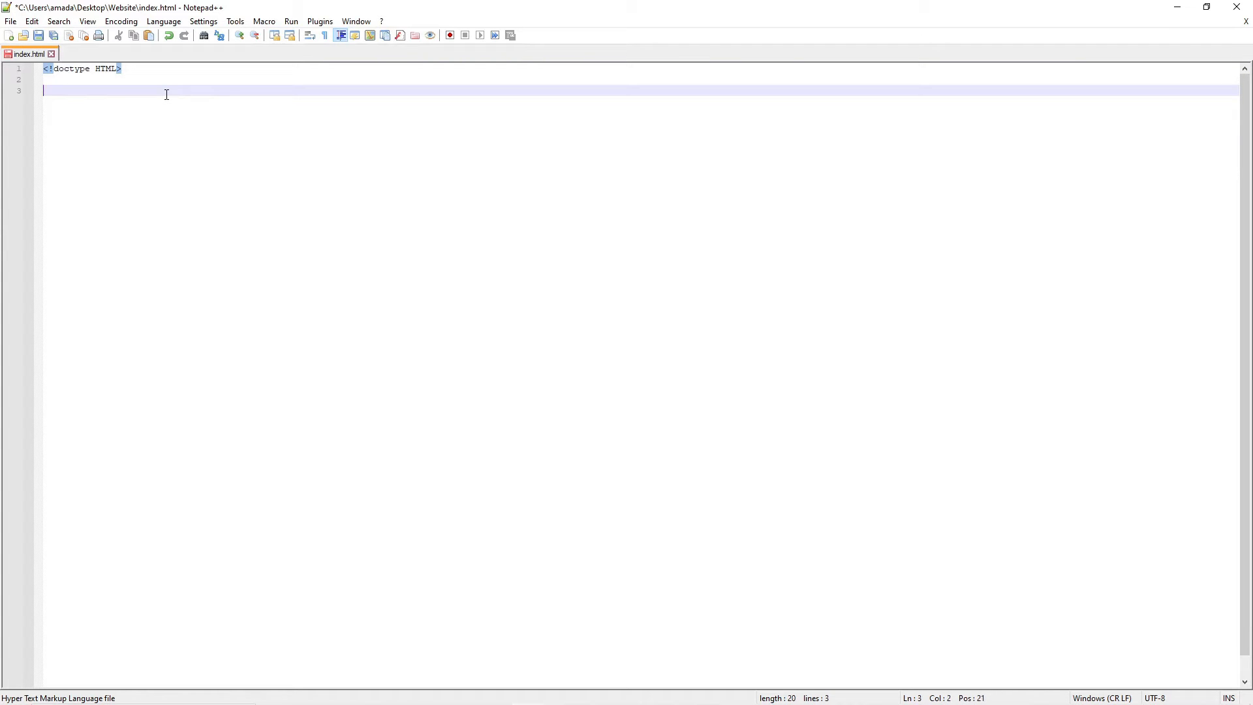
pyautogui.write('<body>')
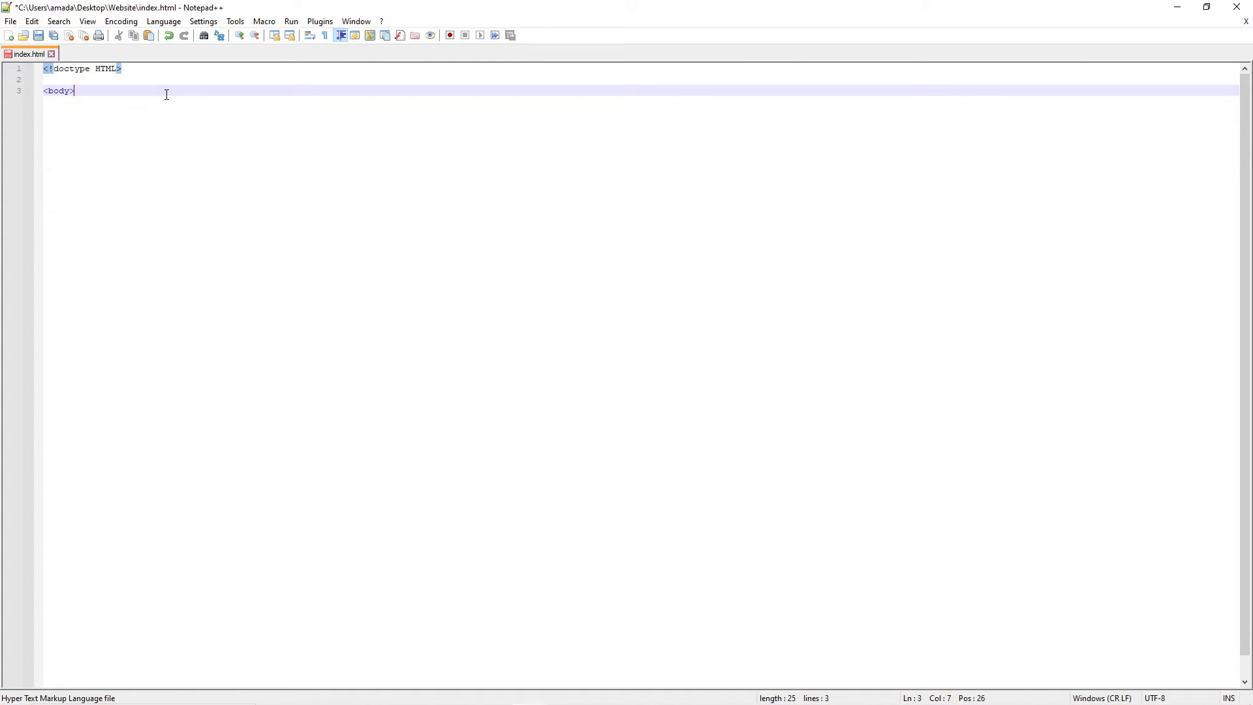
pyautogui.write('</body>')
pyautogui.write('<head></head>')
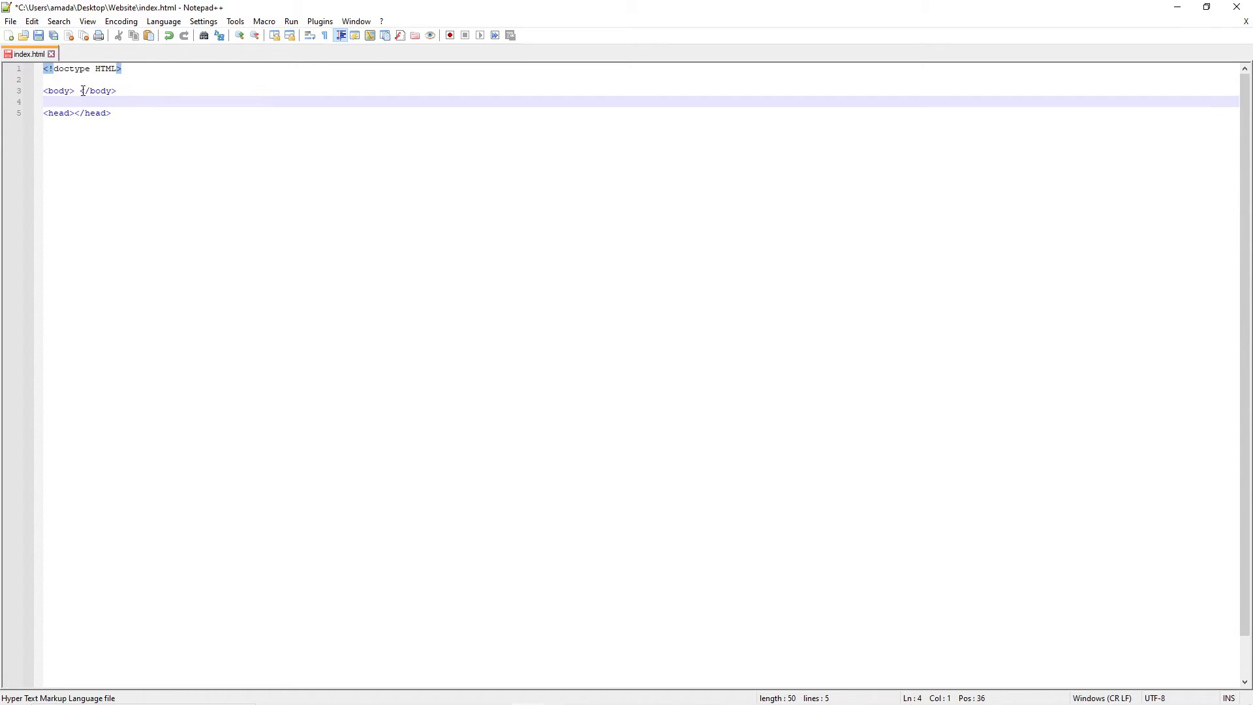
pyautogui.click(78, 90)
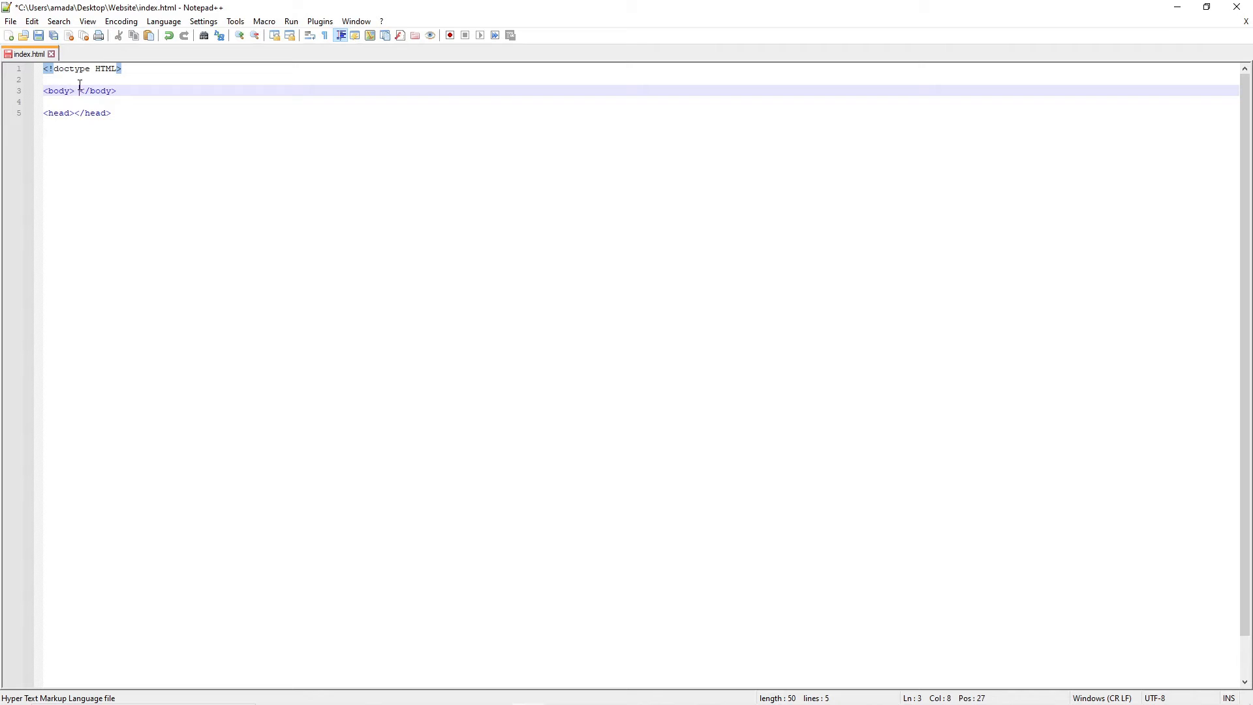
pyautogui.moveTo(78, 90); pyautogui.dragTo(94, 90)
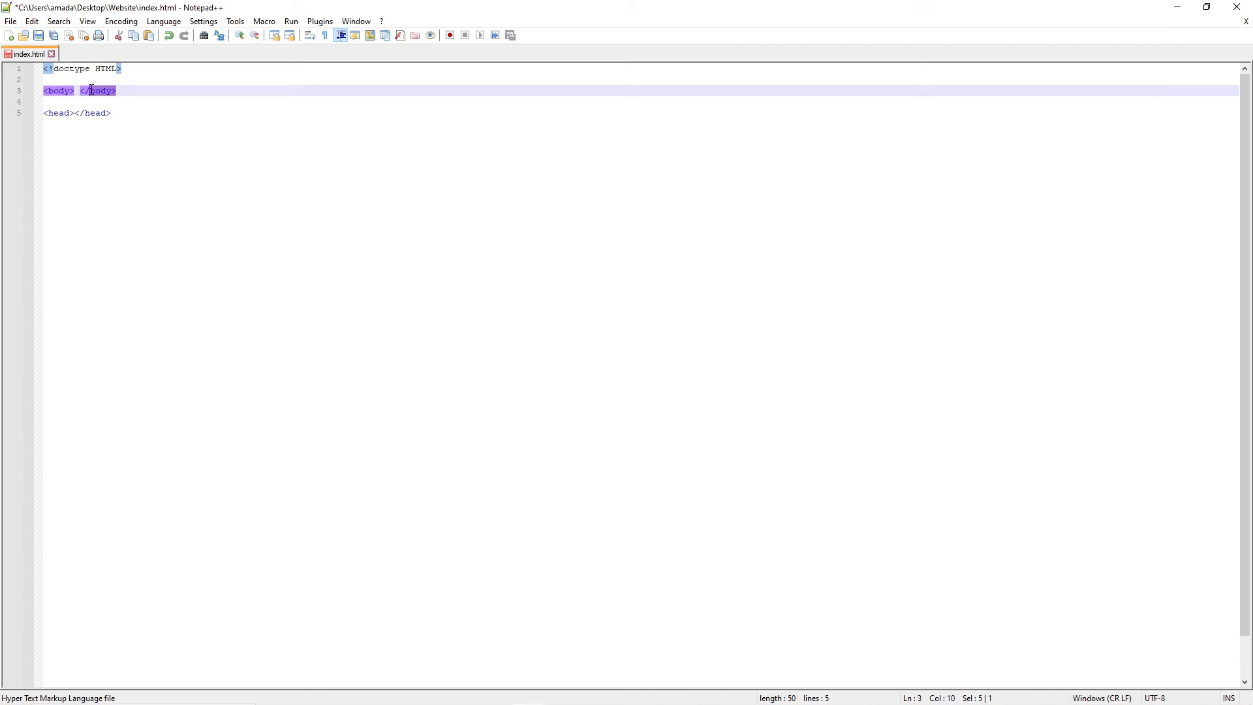
pyautogui.click(116, 90)
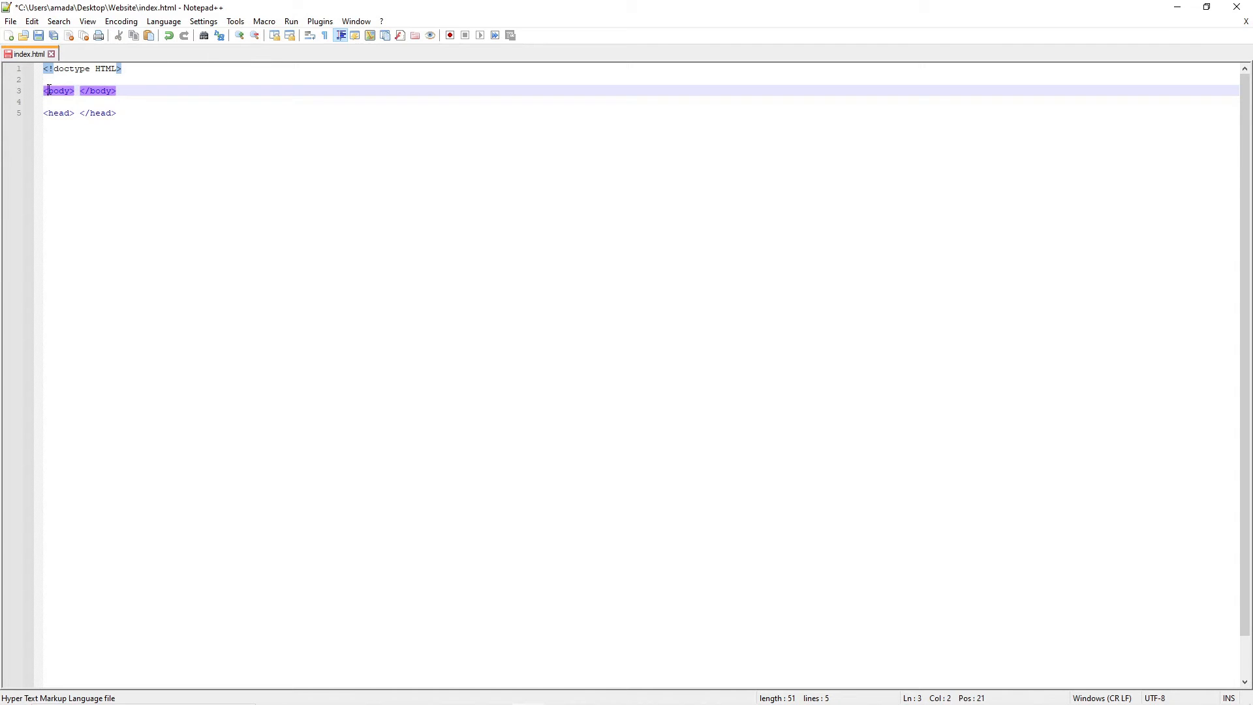
# - Move the head pair above the body pair and open a blank line between the head tags
pyautogui.click(51, 69)
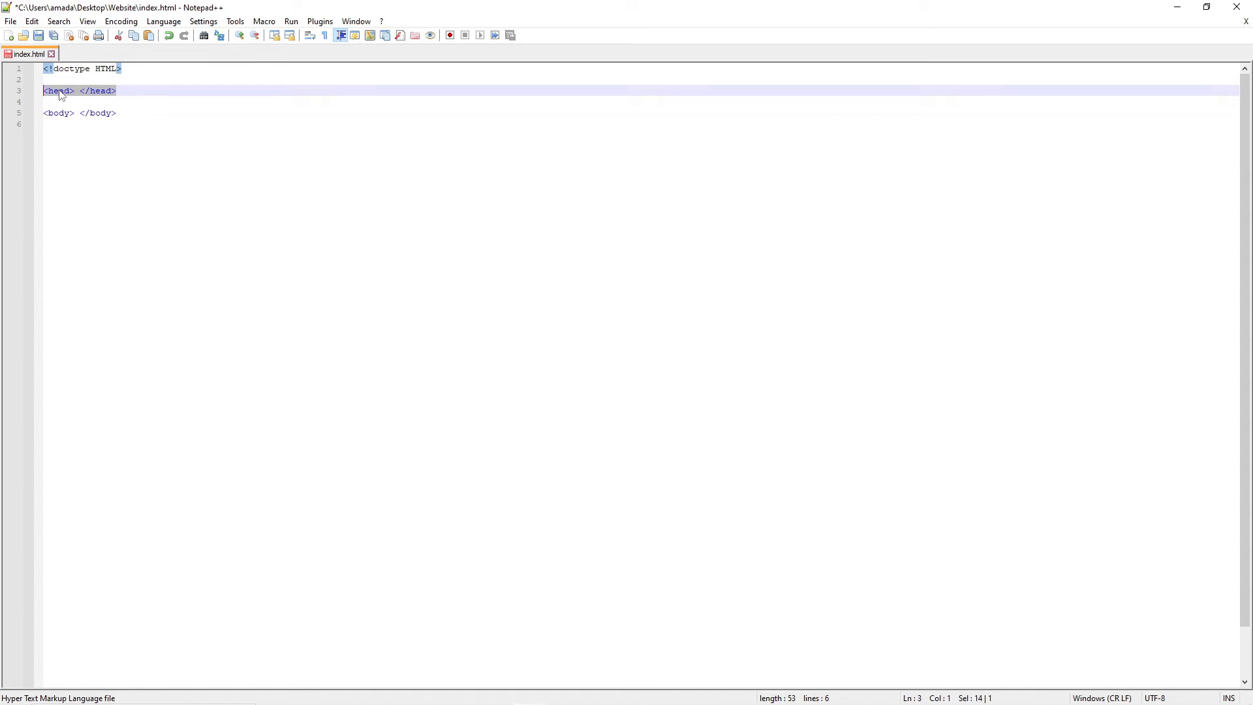
pyautogui.doubleClick(55, 91)
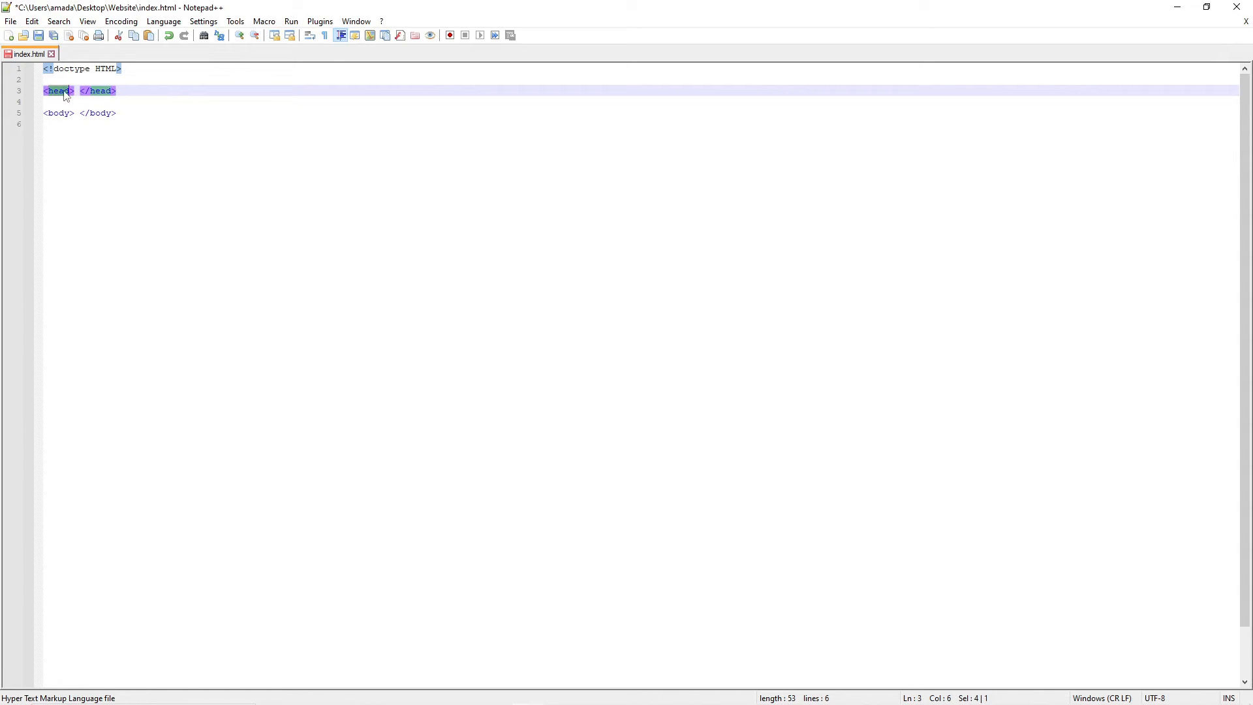
pyautogui.click(74, 90)
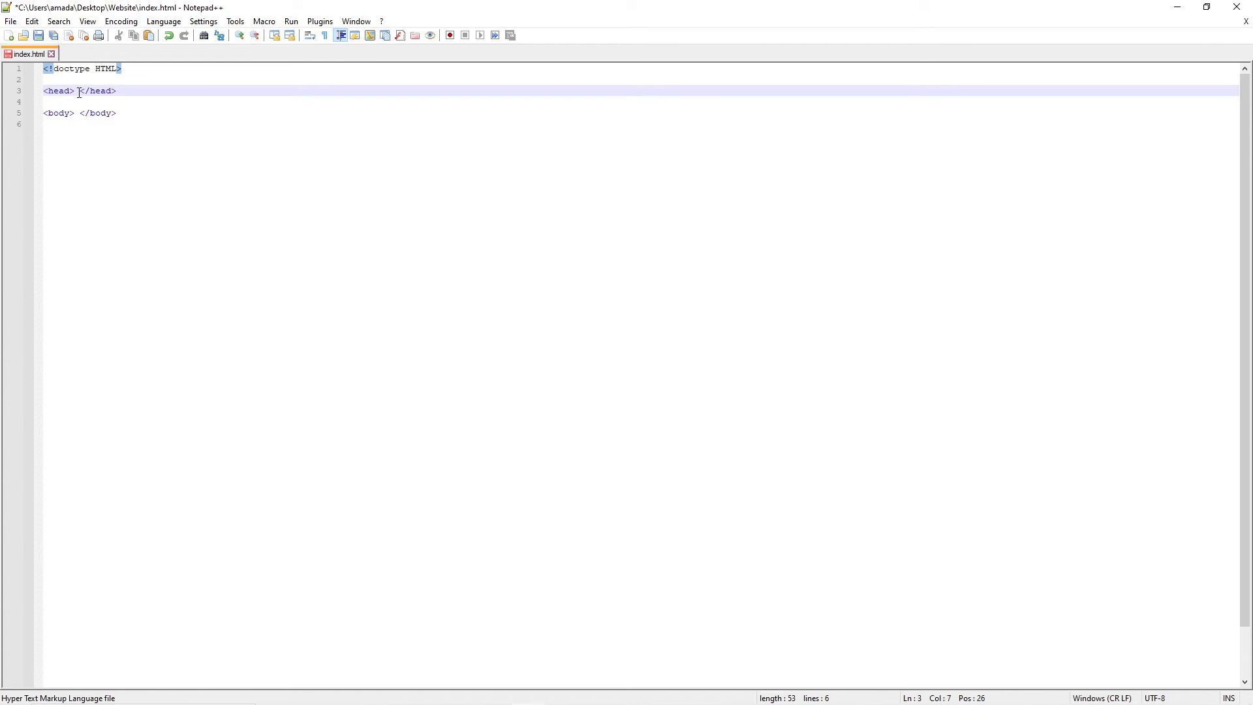
pyautogui.press('Enter')
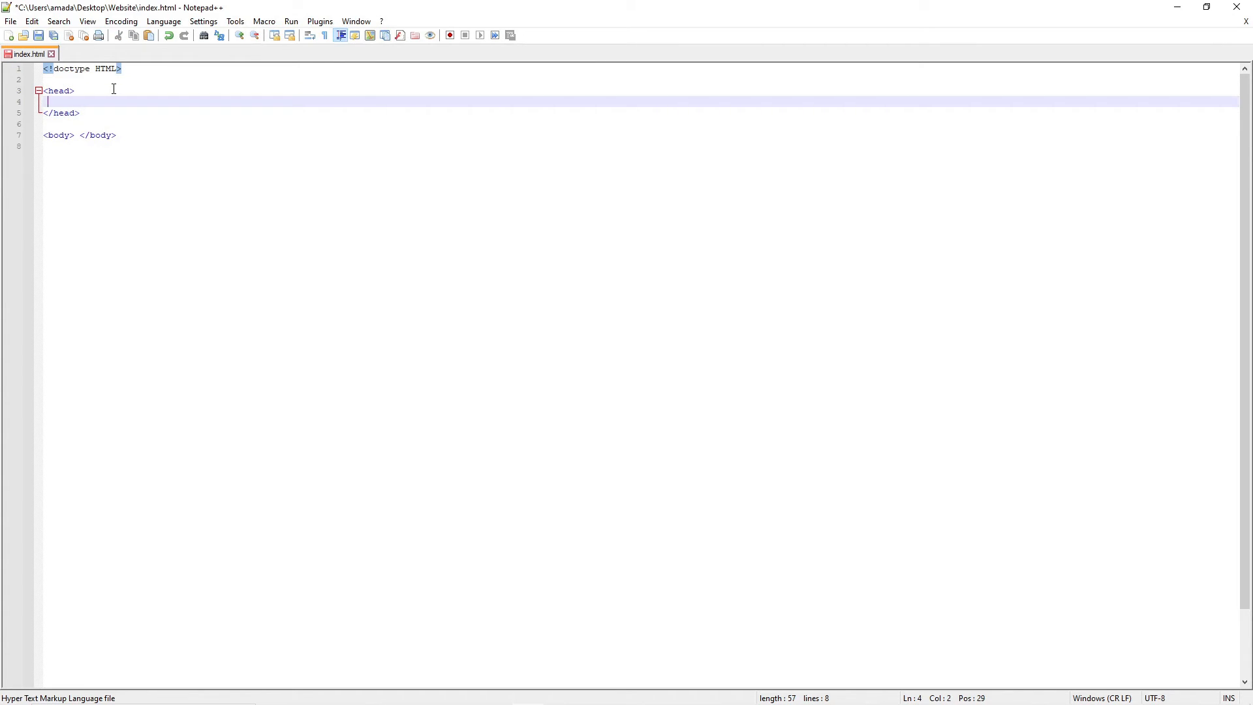
# - Add a <title> element reading 'Unicorn Fan Page #1' inside the head
pyautogui.write('<title></title>')
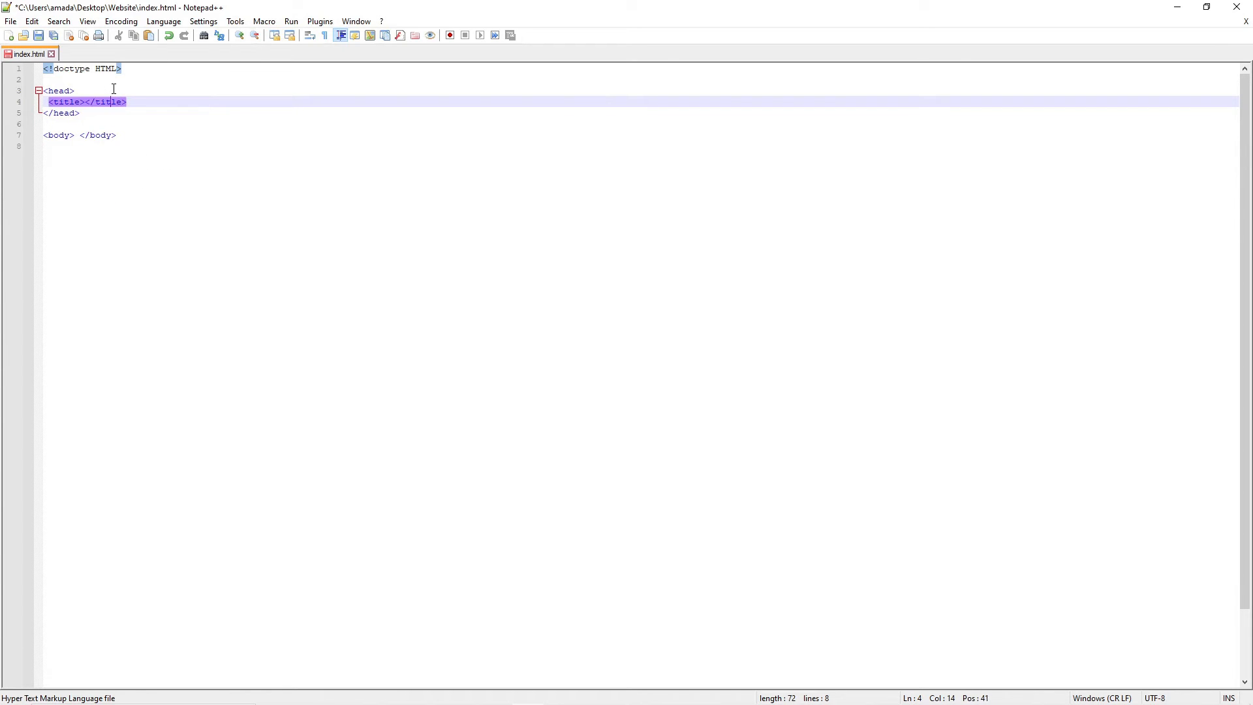
pyautogui.click(83, 102)
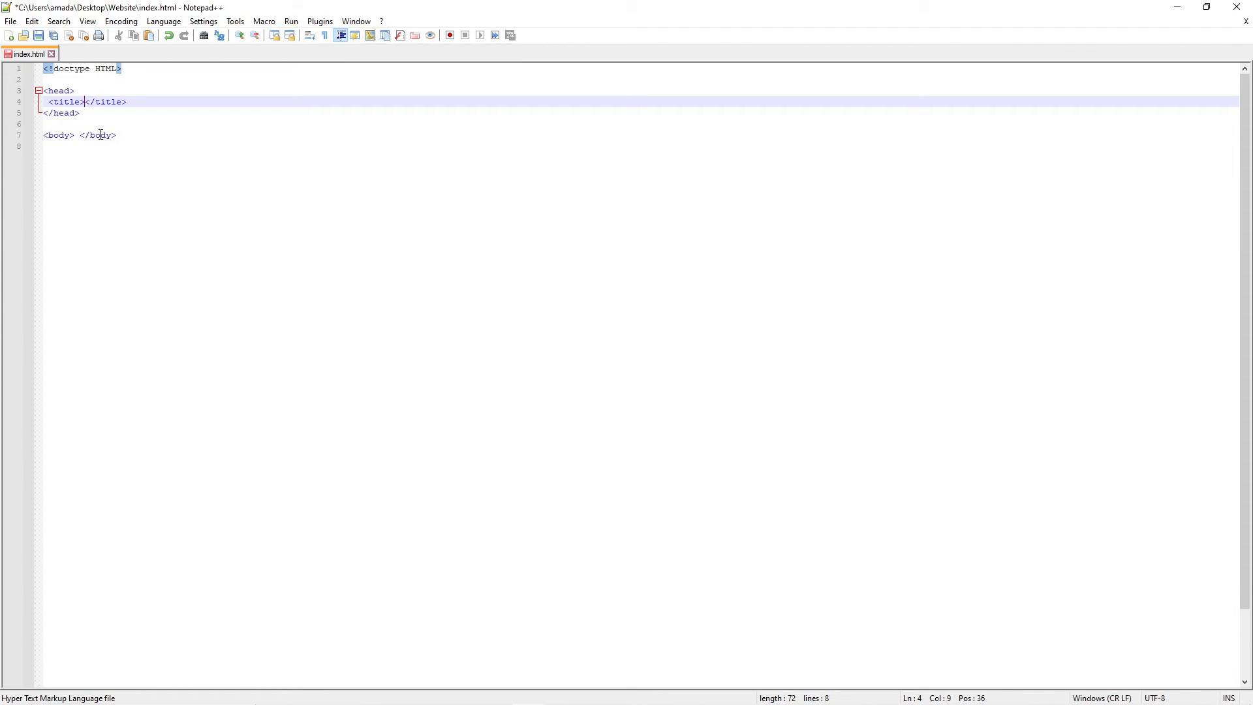
pyautogui.write('Unicorn Fan Page &')
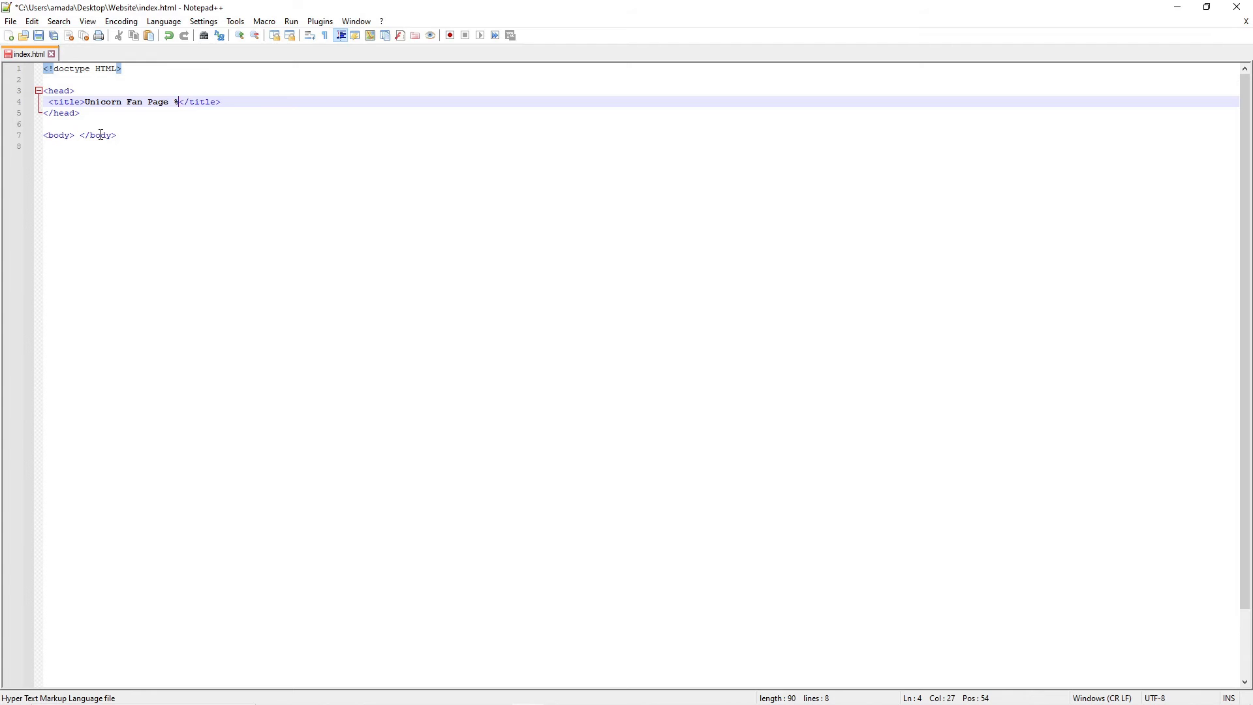
pyautogui.write('1')
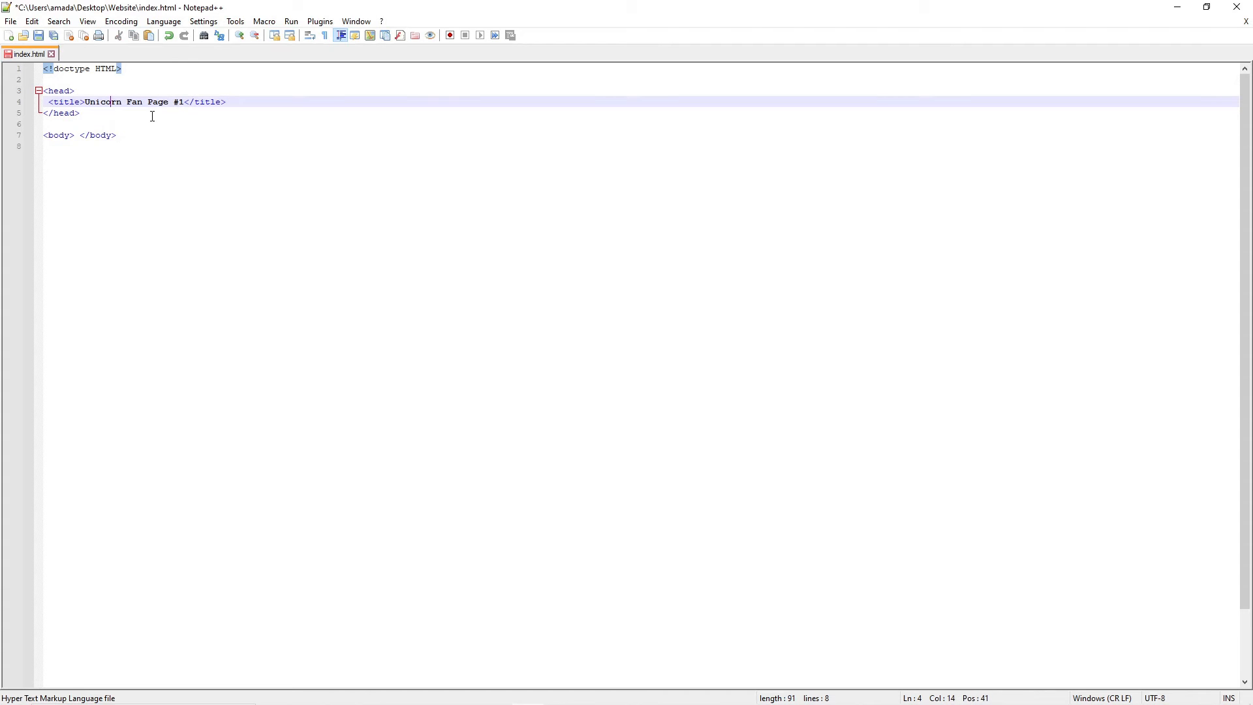
pyautogui.moveTo(212, 137)
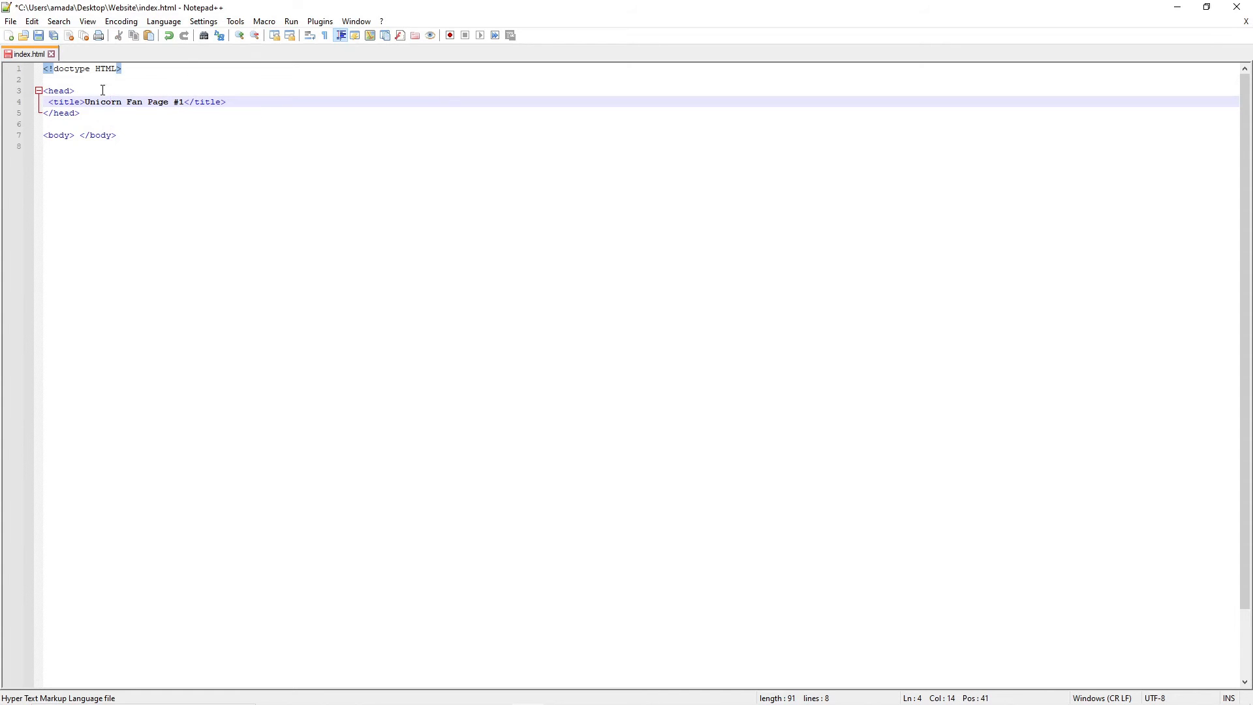
pyautogui.moveTo(42, 40)
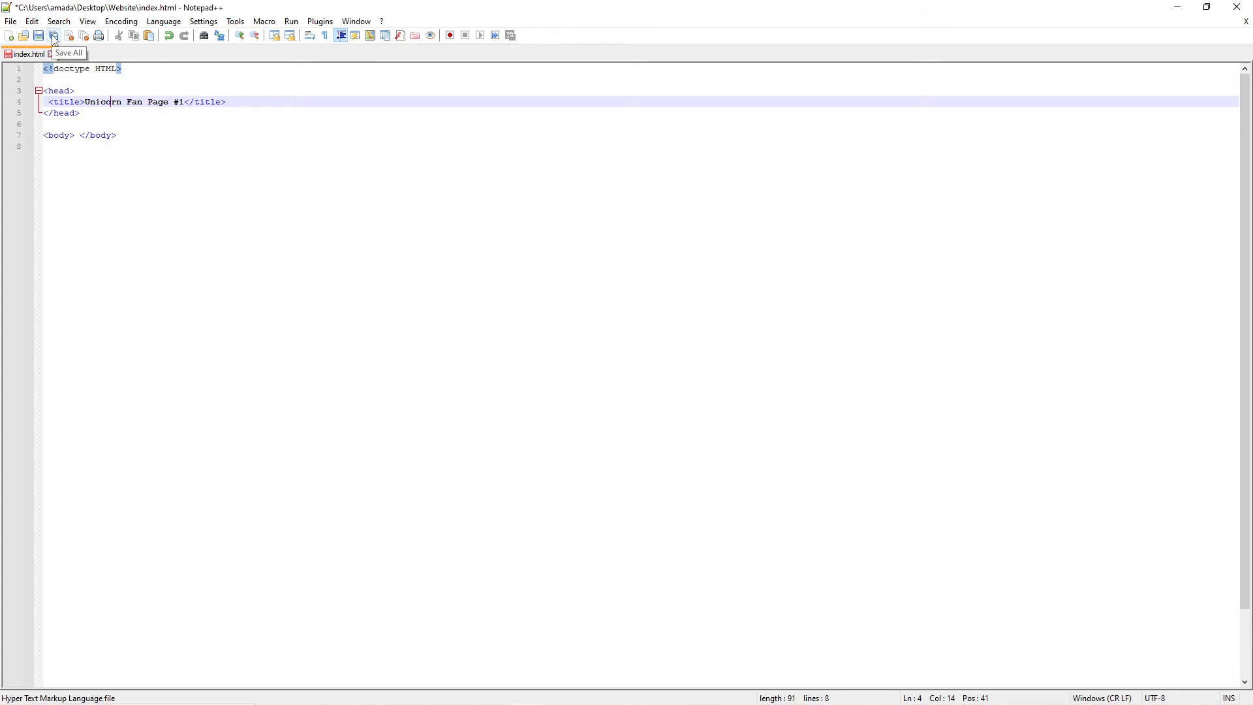
# - Save all documents with Always Yes, then reopen the Website folder from the desktop
pyautogui.click(42, 39)
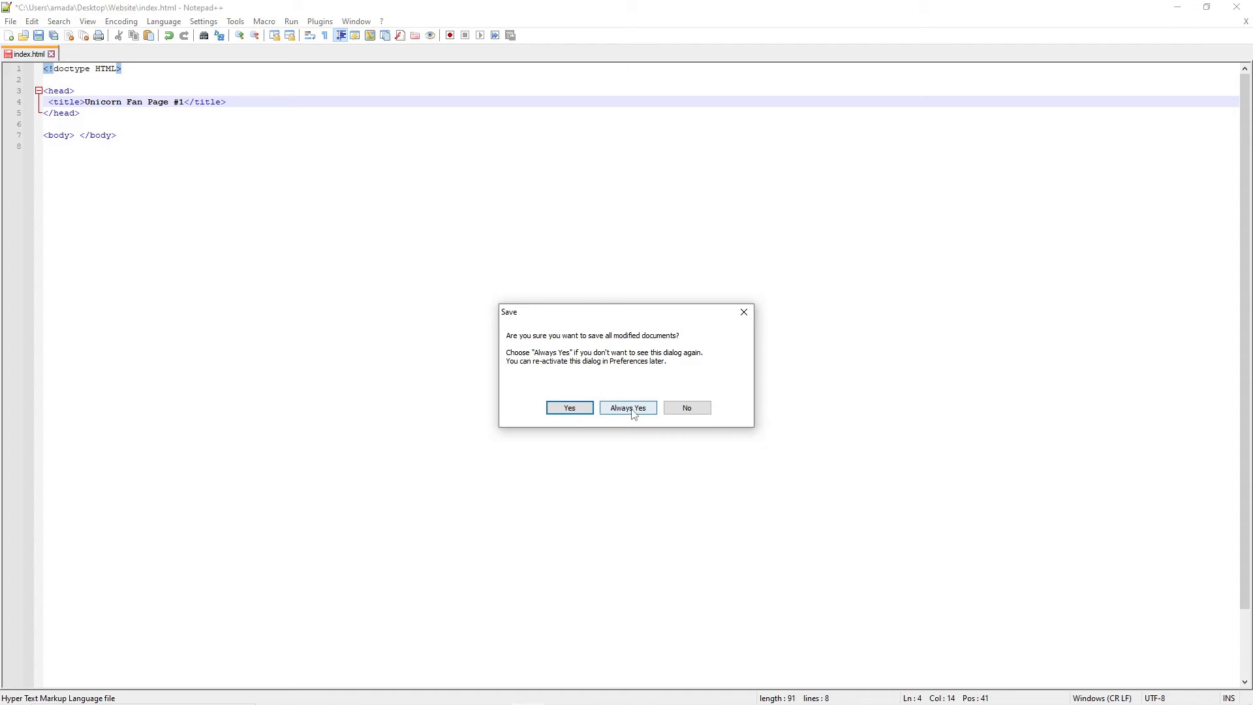
pyautogui.click(628, 407)
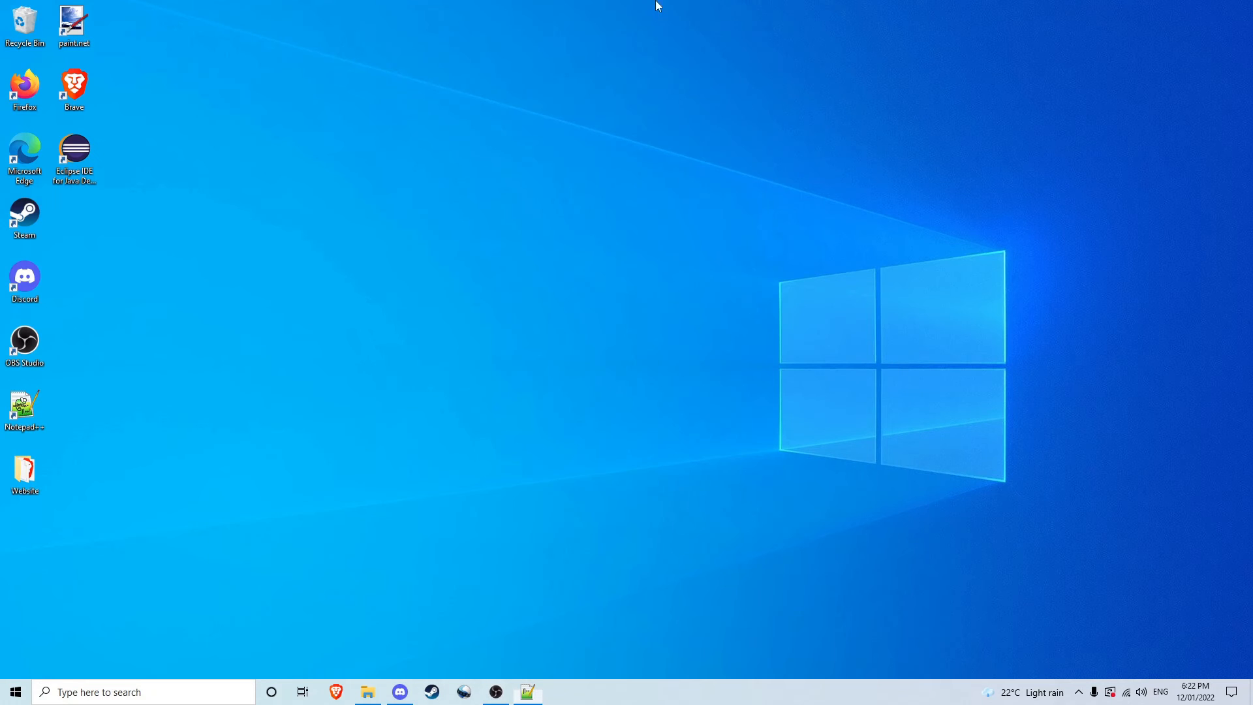
pyautogui.moveTo(24, 472); pyautogui.dragTo(520, 281)
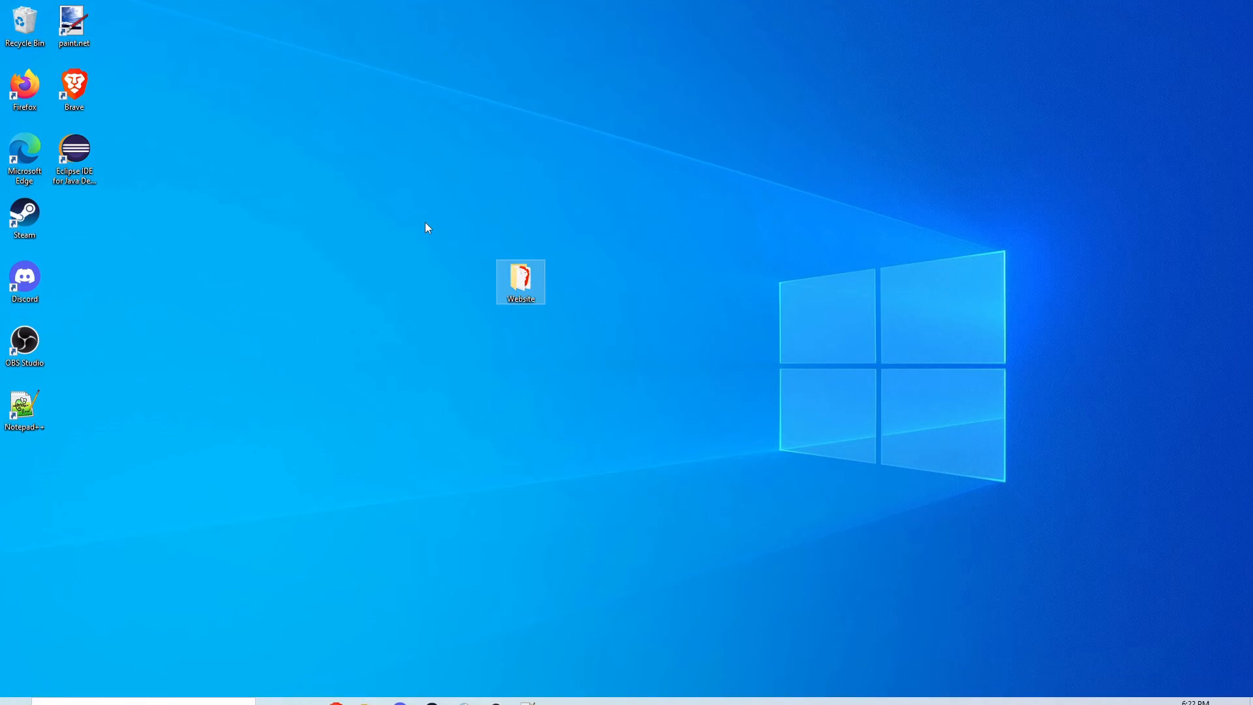
pyautogui.doubleClick(520, 278)
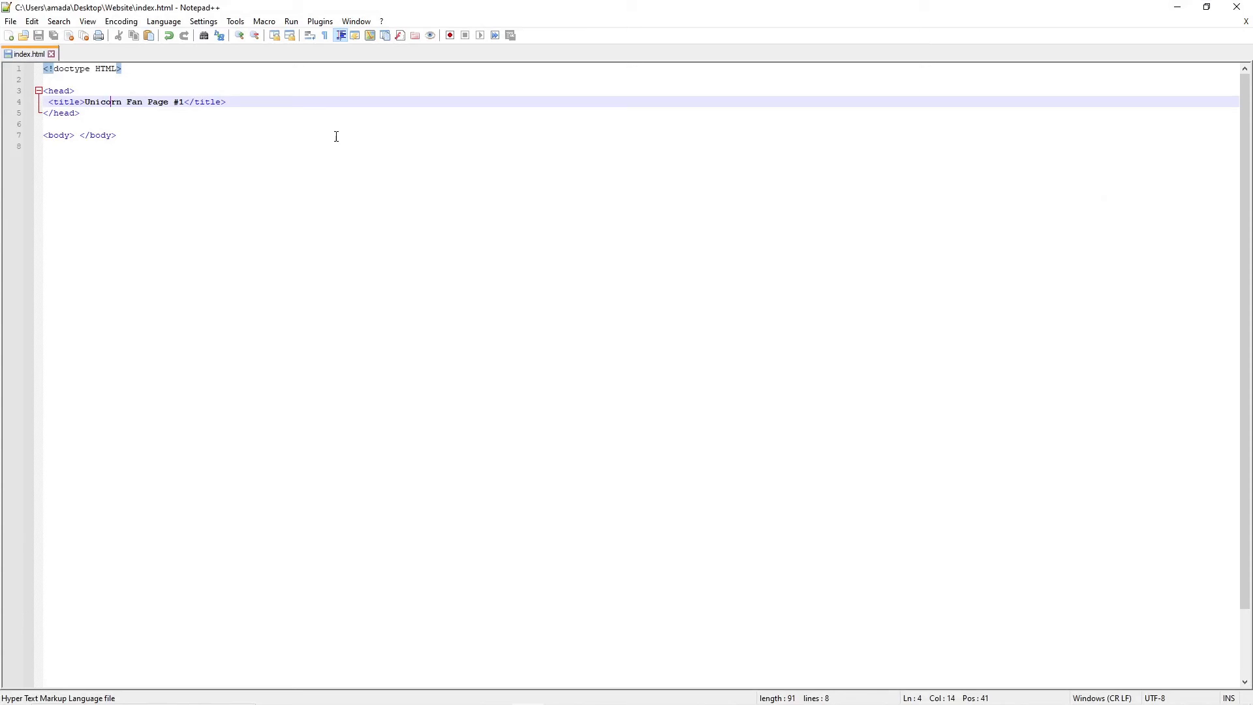
pyautogui.moveTo(55, 113)
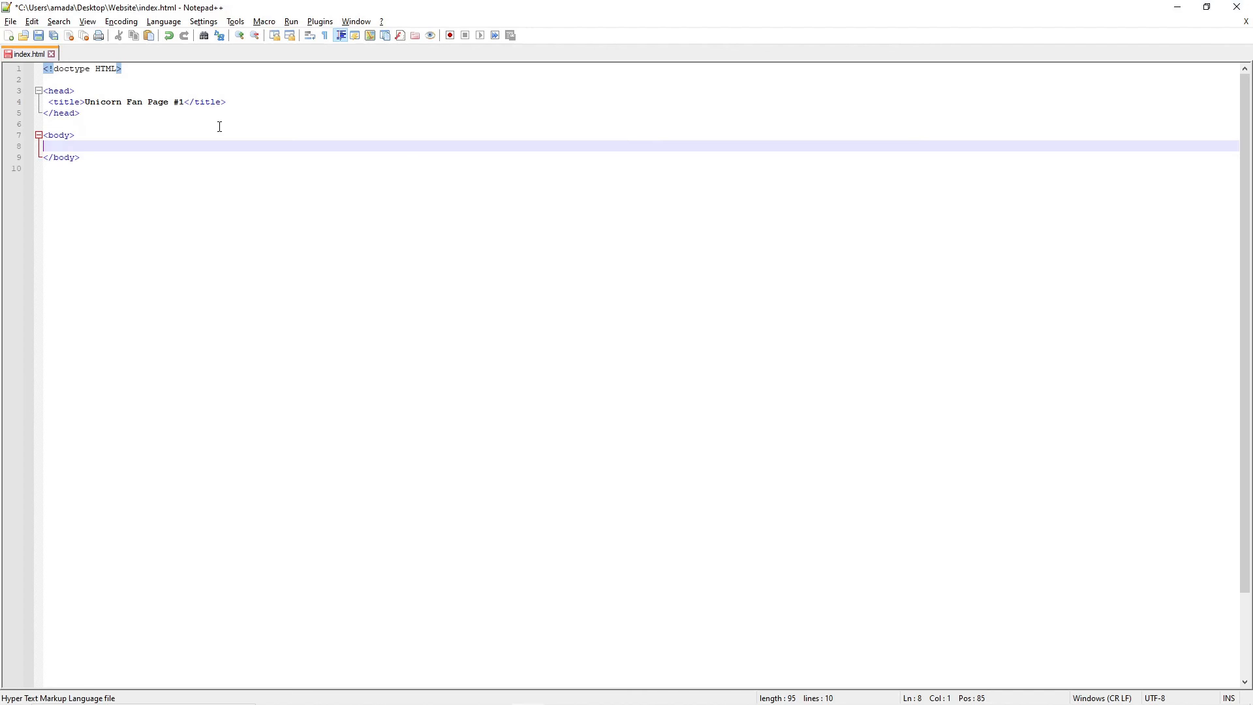
# - Type and delete placeholder text on the blank line inside the body element
pyautogui.write('nafnajfniosfhnaifnaineionf')
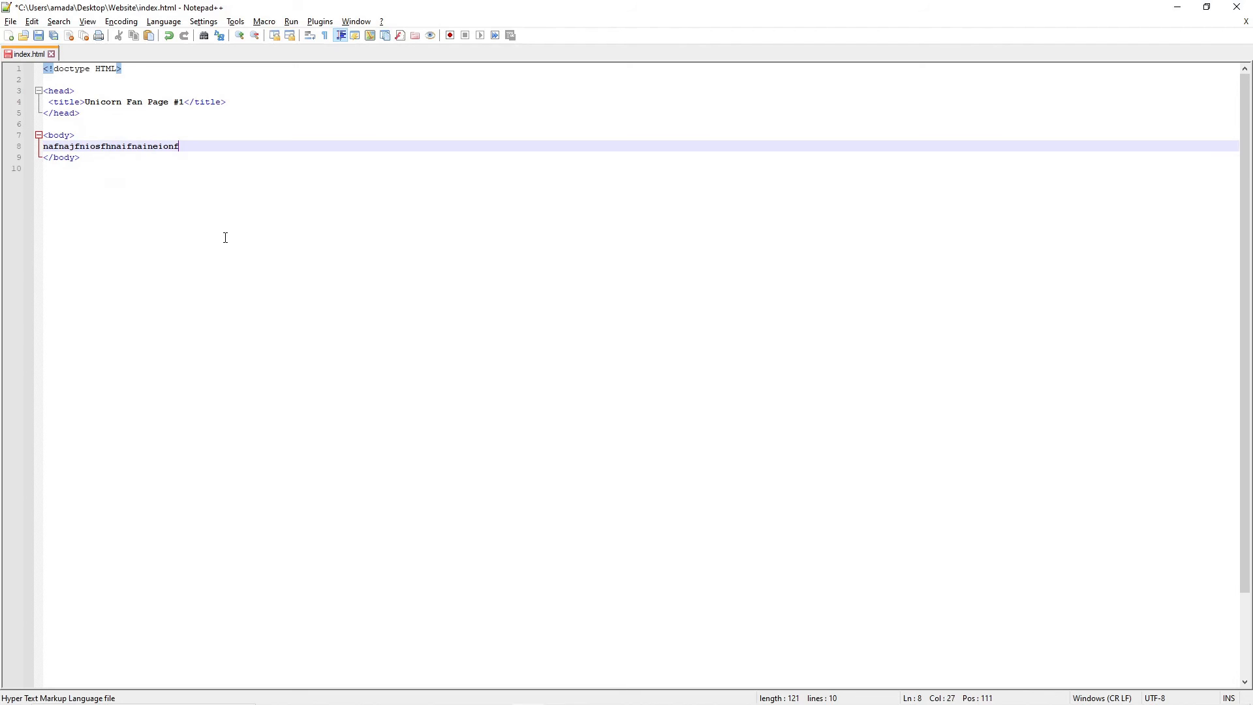
pyautogui.write('faifna')
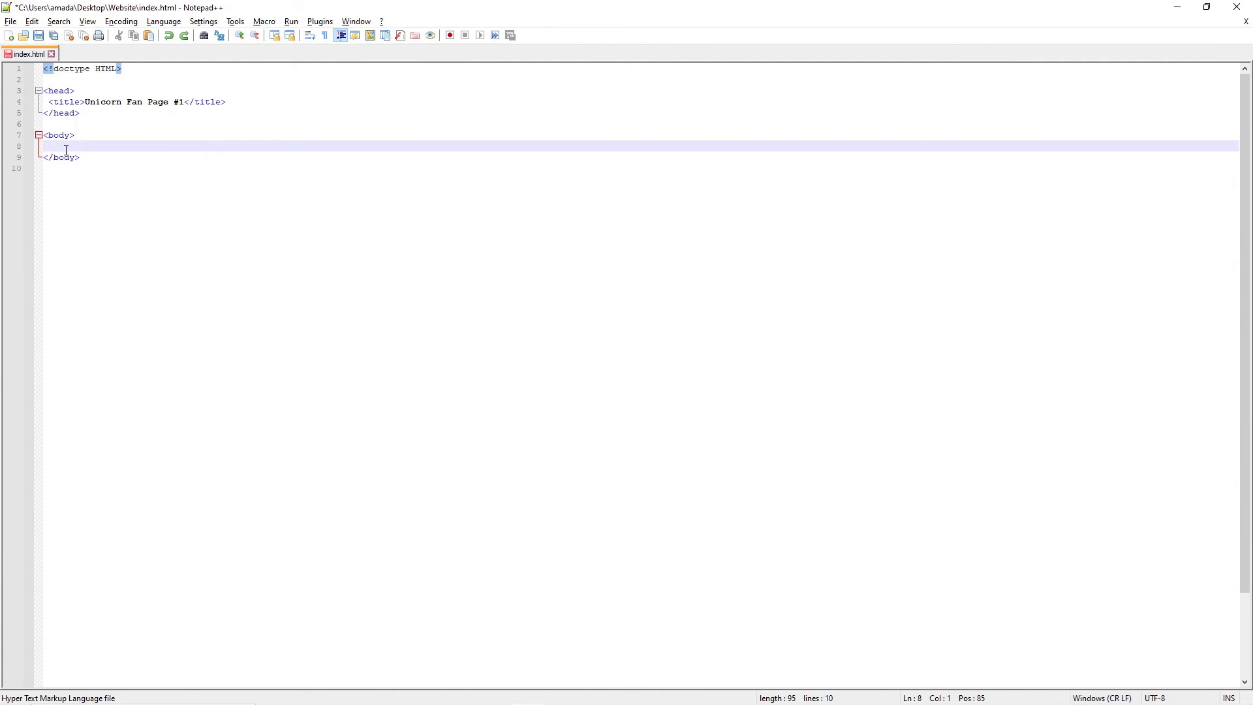
# - Add an <h1>Unicorn Fan Page</h1> heading inside the body
pyautogui.write('<')
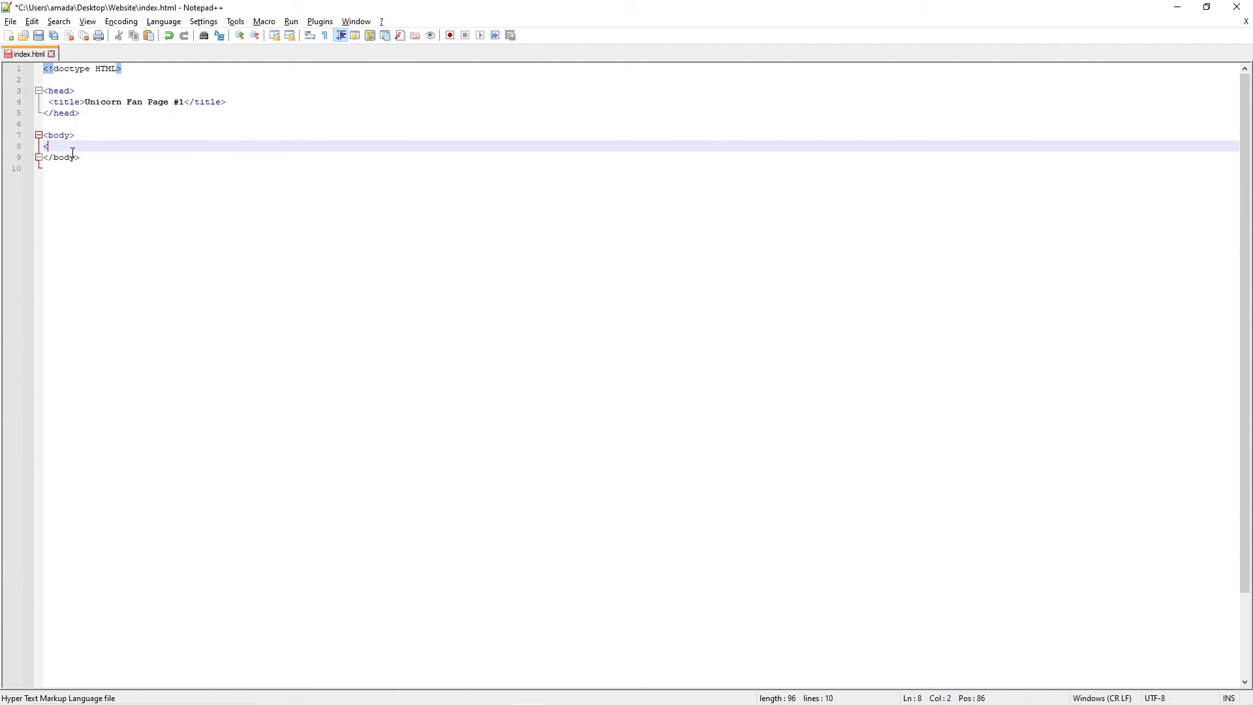
pyautogui.write('h1></h1>')
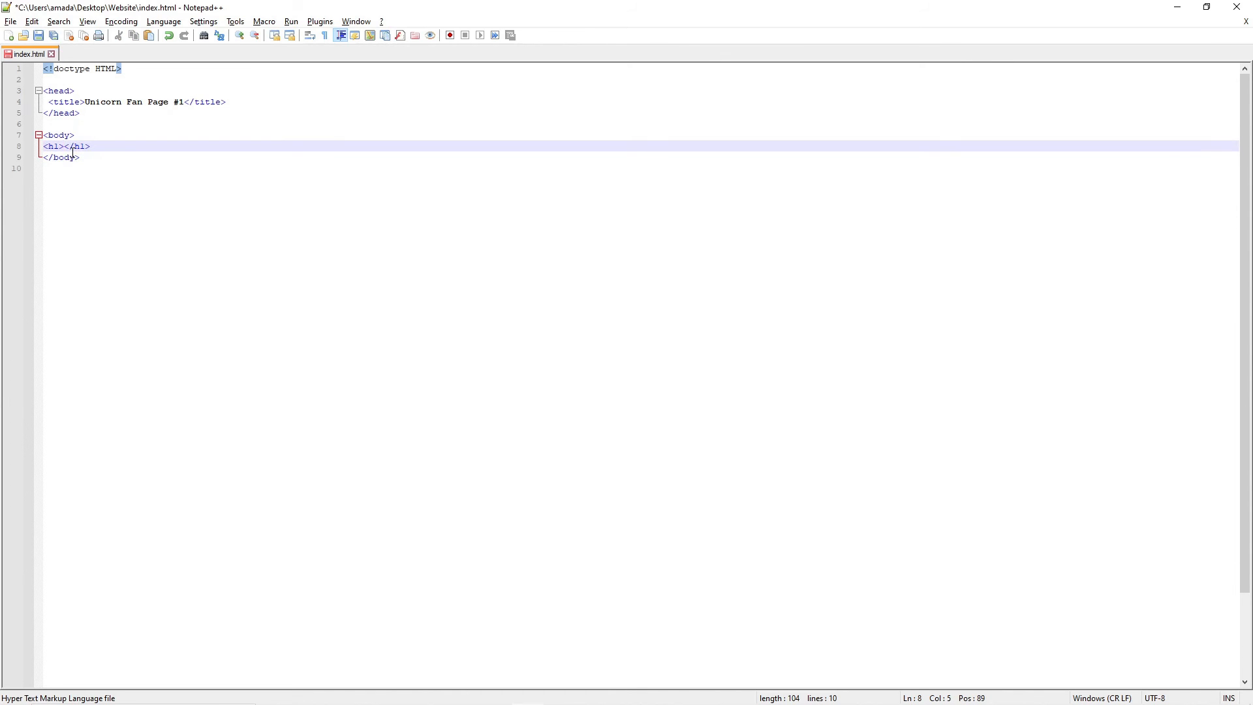
pyautogui.write('Unicorn')
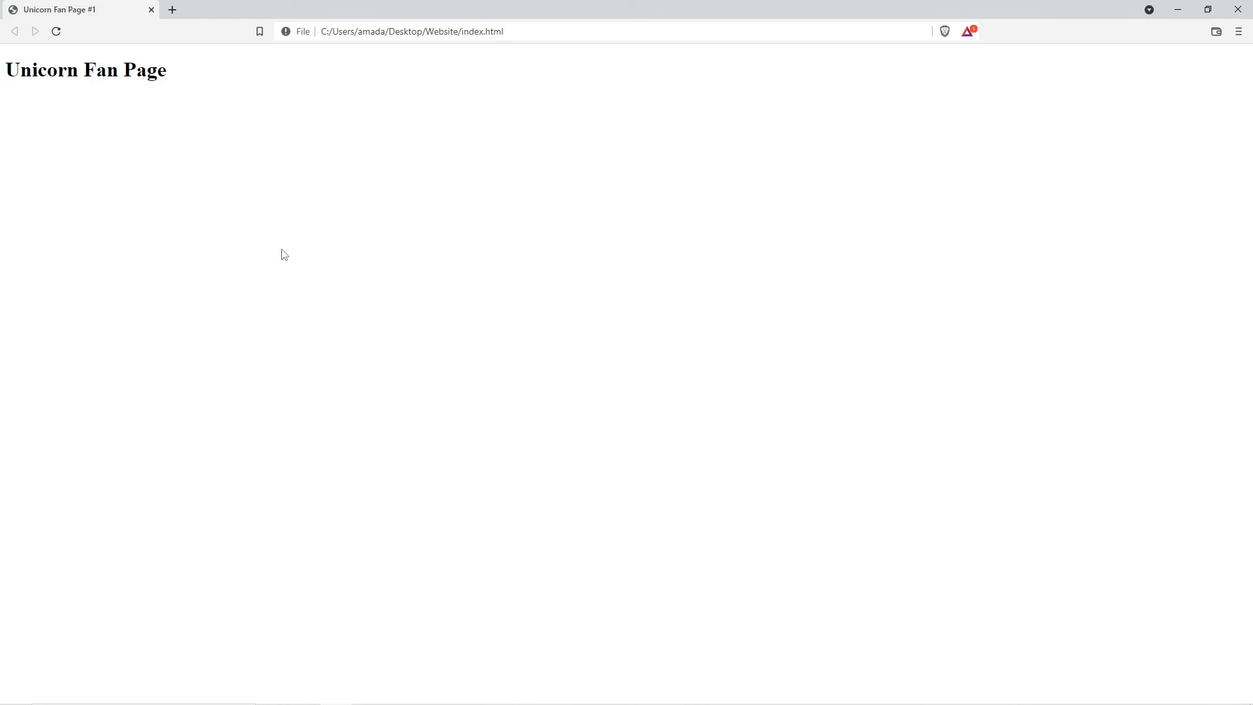
pyautogui.moveTo(311, 173)
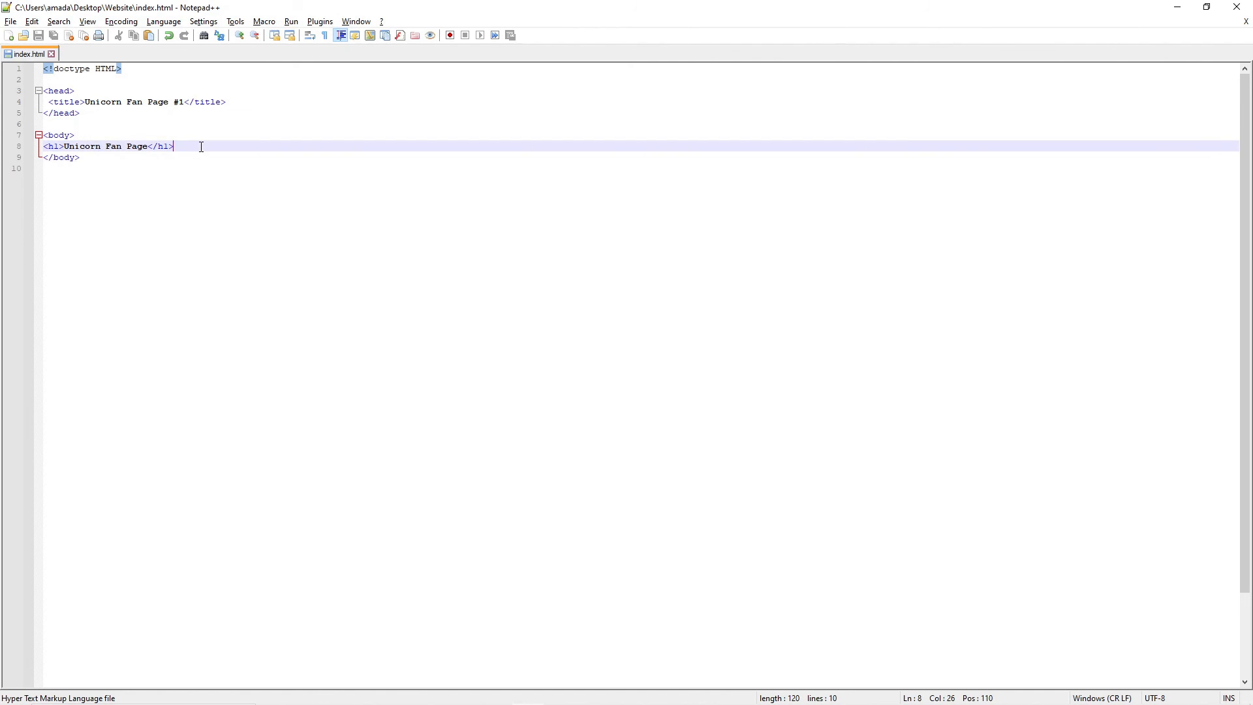
# - Add the greeting 'Hello this is a unicorn fan page!', save, and preview in Brave
pyautogui.write('Hel')
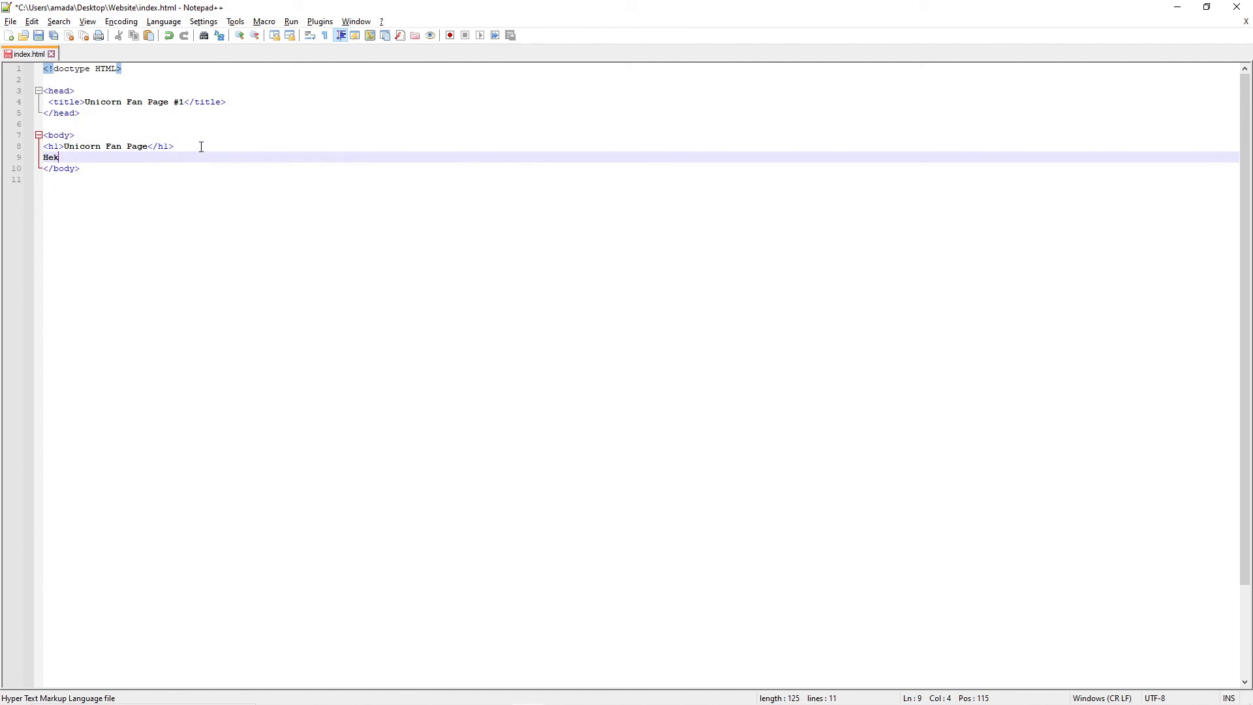
pyautogui.write('llo this is a')
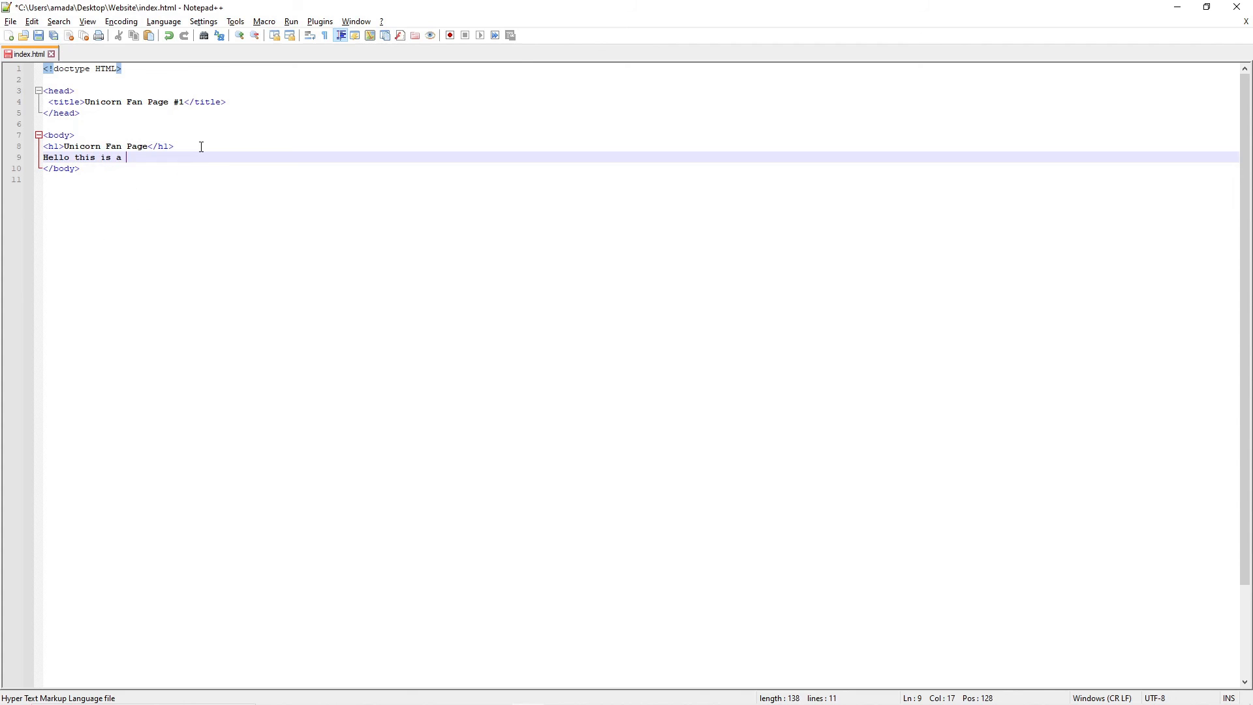
pyautogui.write('unicorn fan pa')
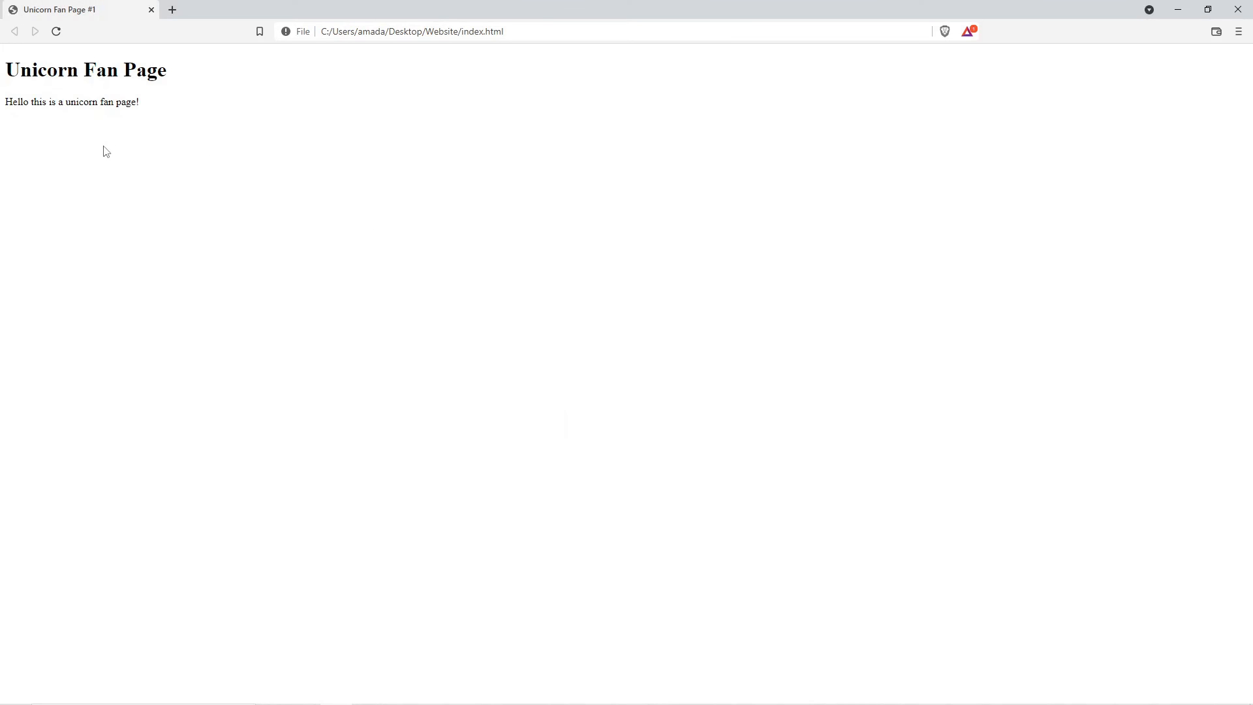
pyautogui.moveTo(96, 5)
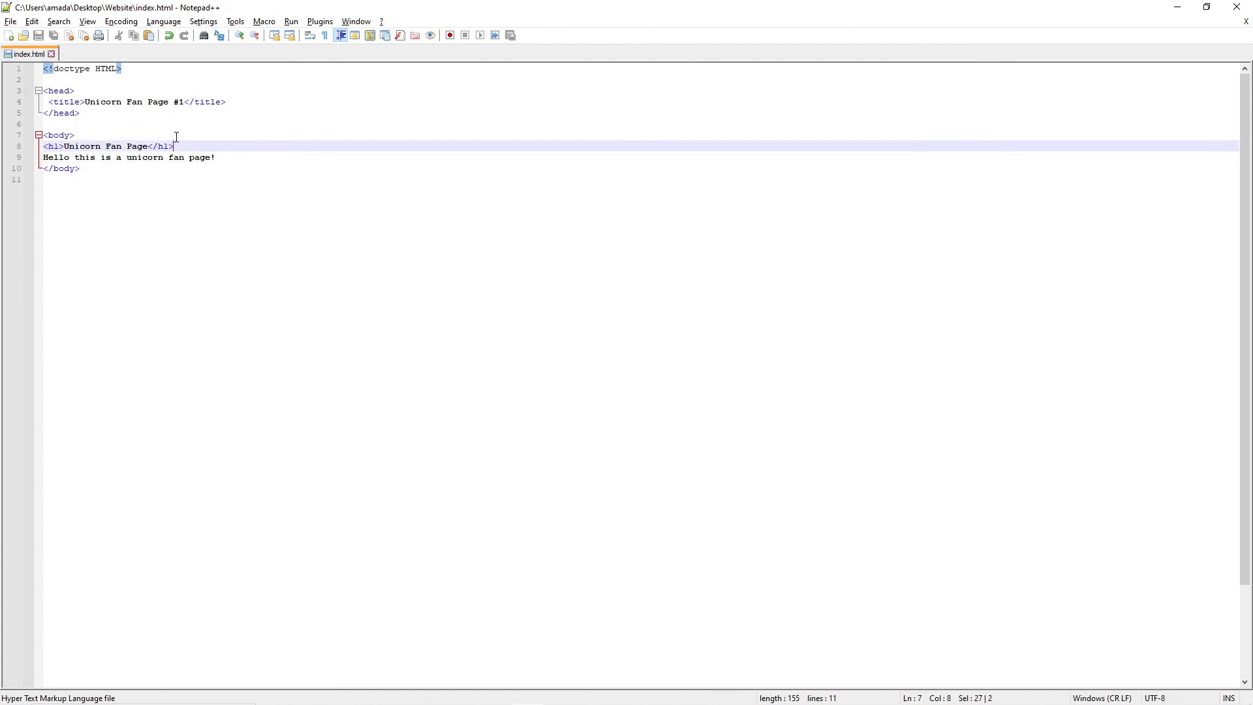
# - Paste the h1 line, change it to <h2>See more below!</h2>, save, and refresh Brave
pyautogui.write('<h1>Unicorn Fan Page</h1>')
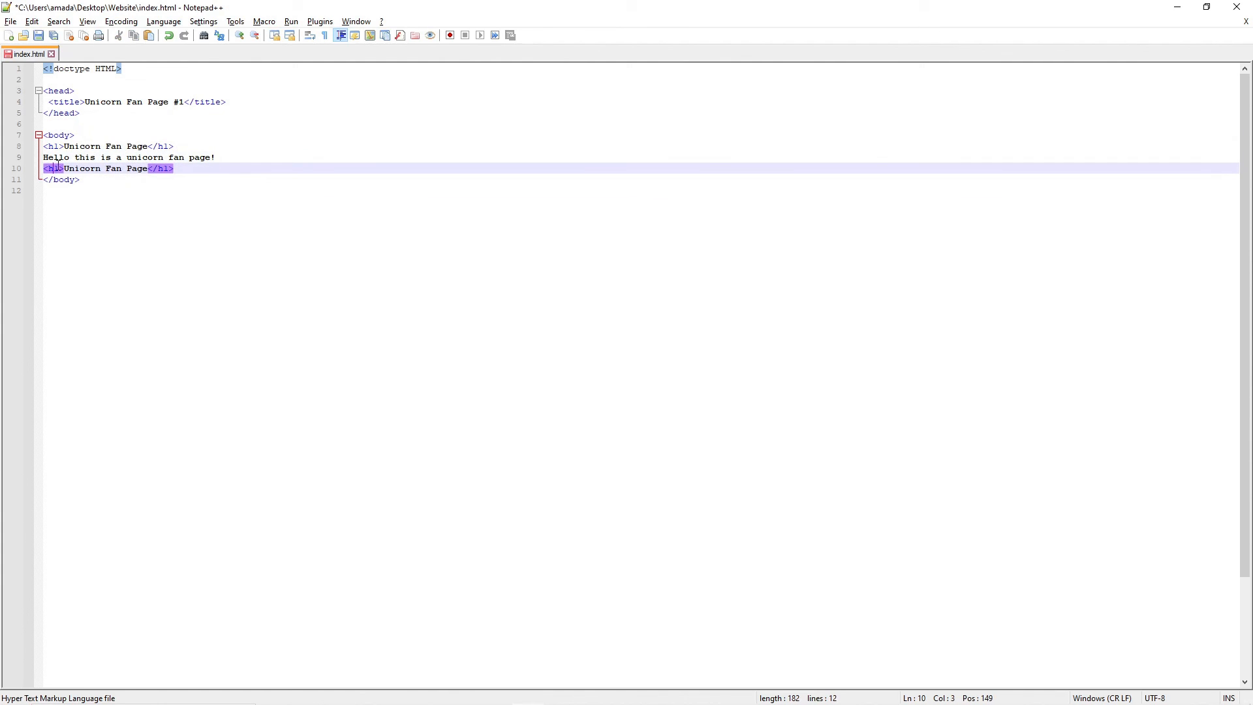
pyautogui.write('2')
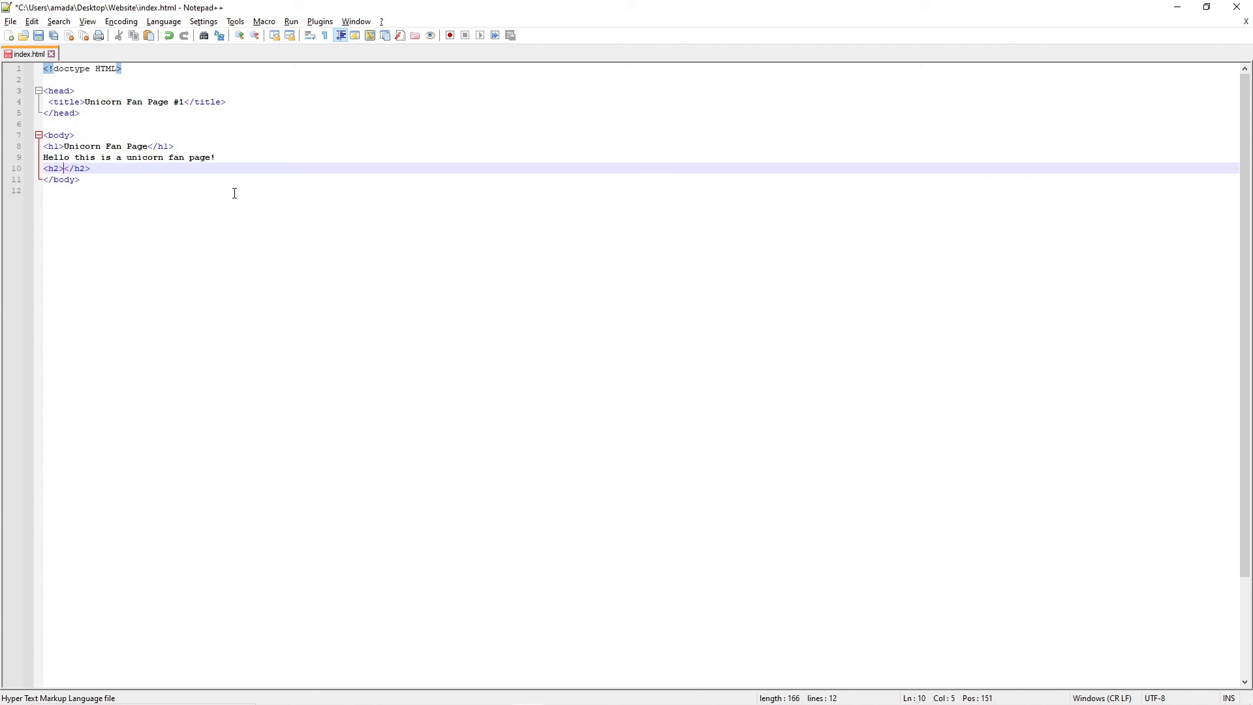
pyautogui.write('See more below!')
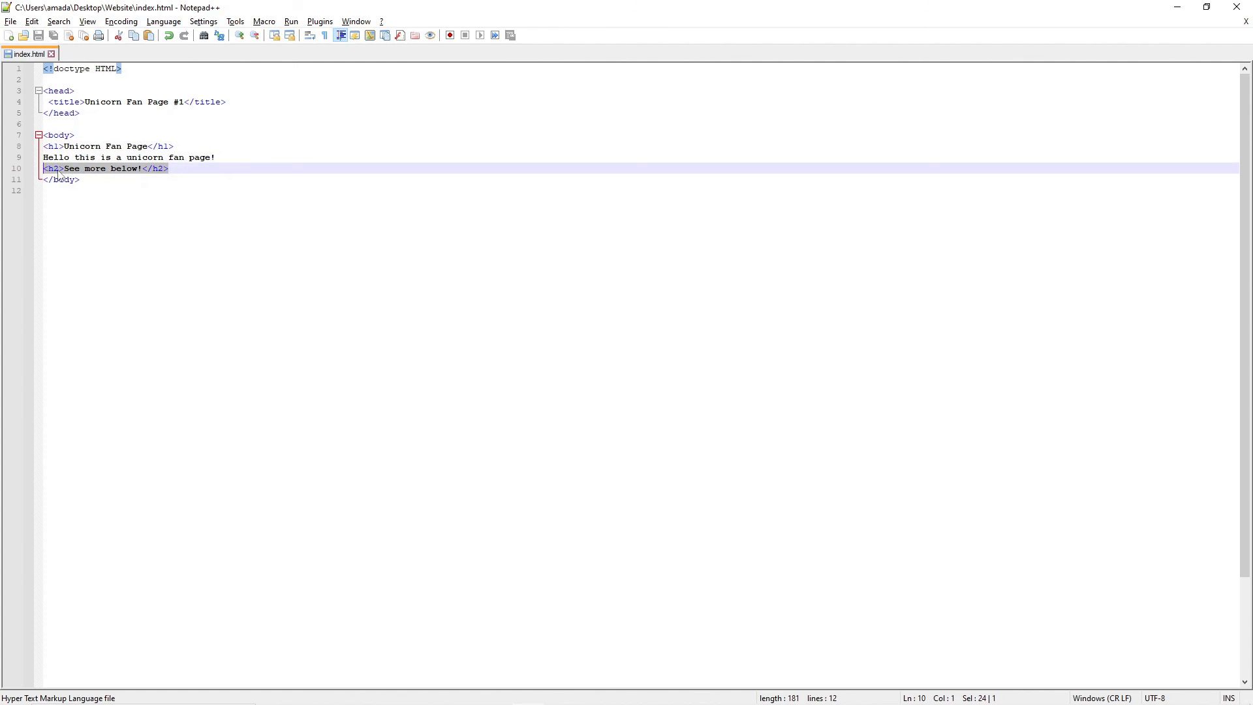
pyautogui.write('3')
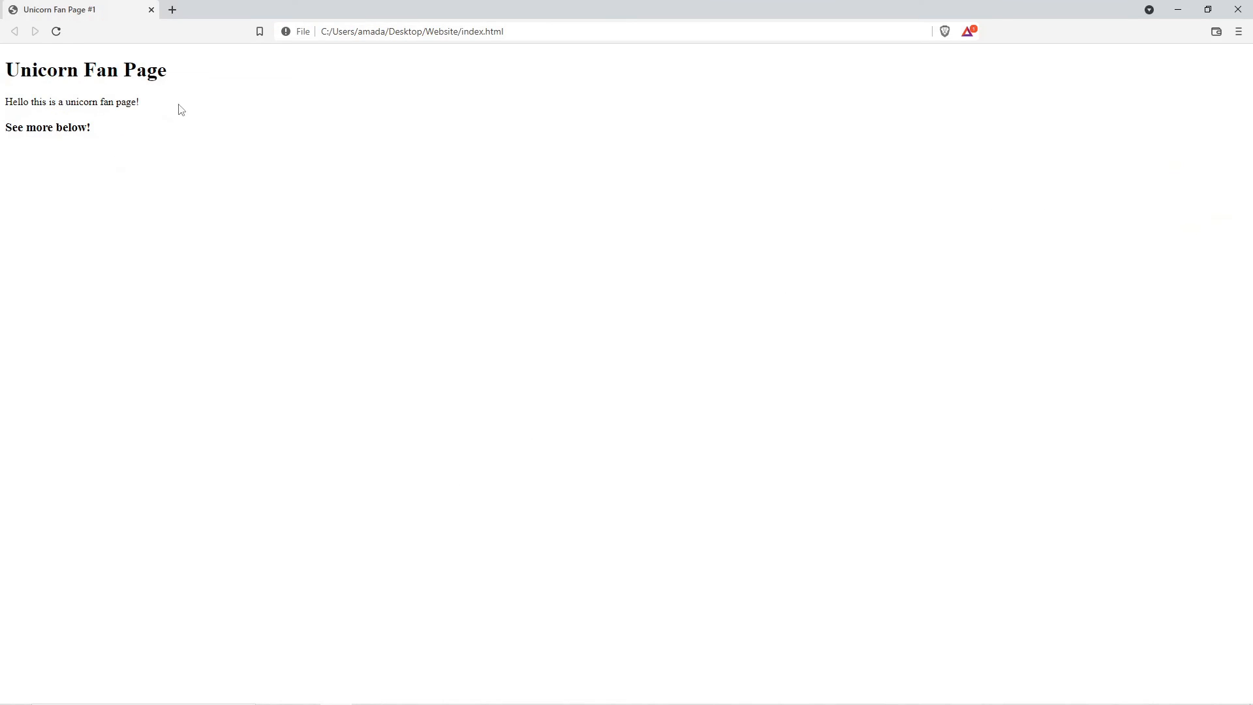
pyautogui.moveTo(156, 158)
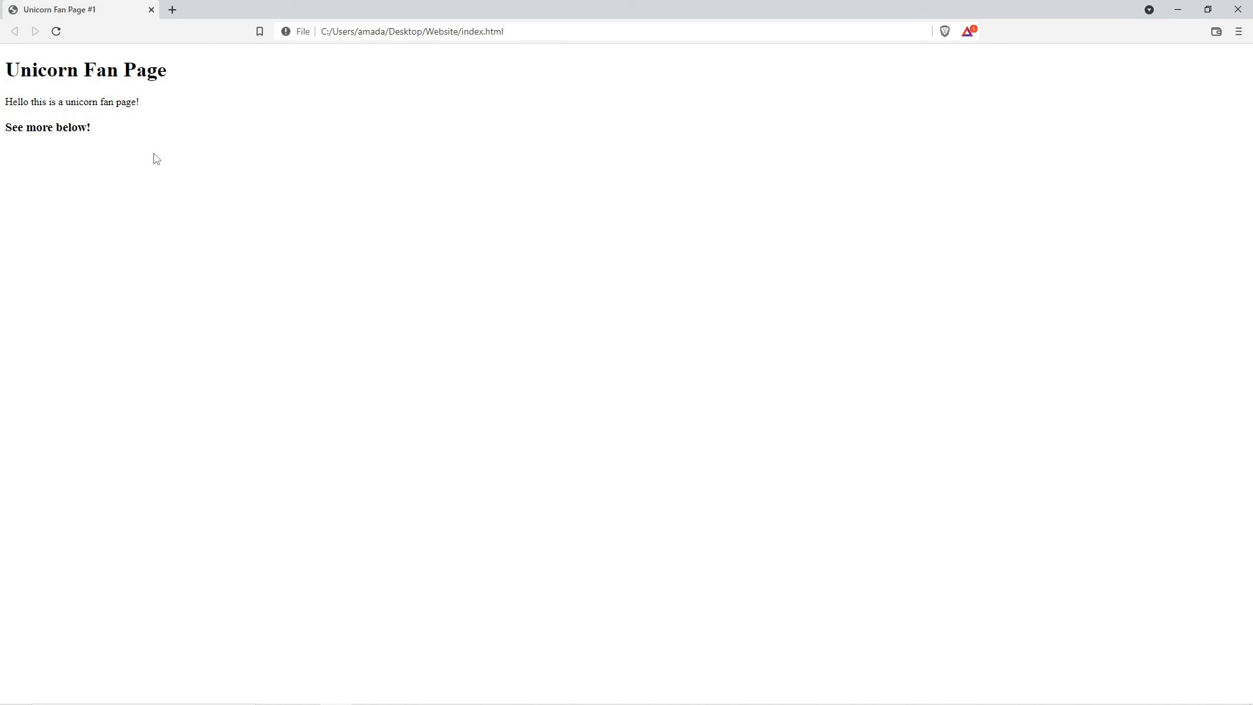
pyautogui.moveTo(115, 180)
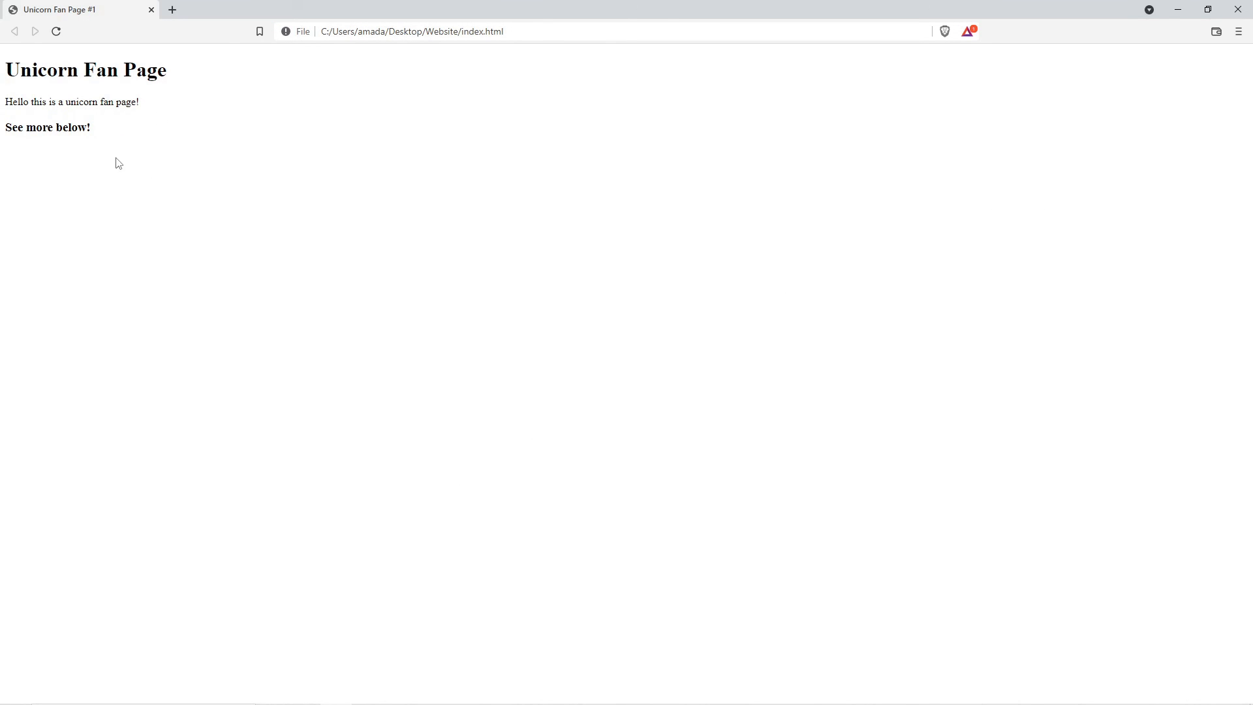
pyautogui.moveTo(180, 139)
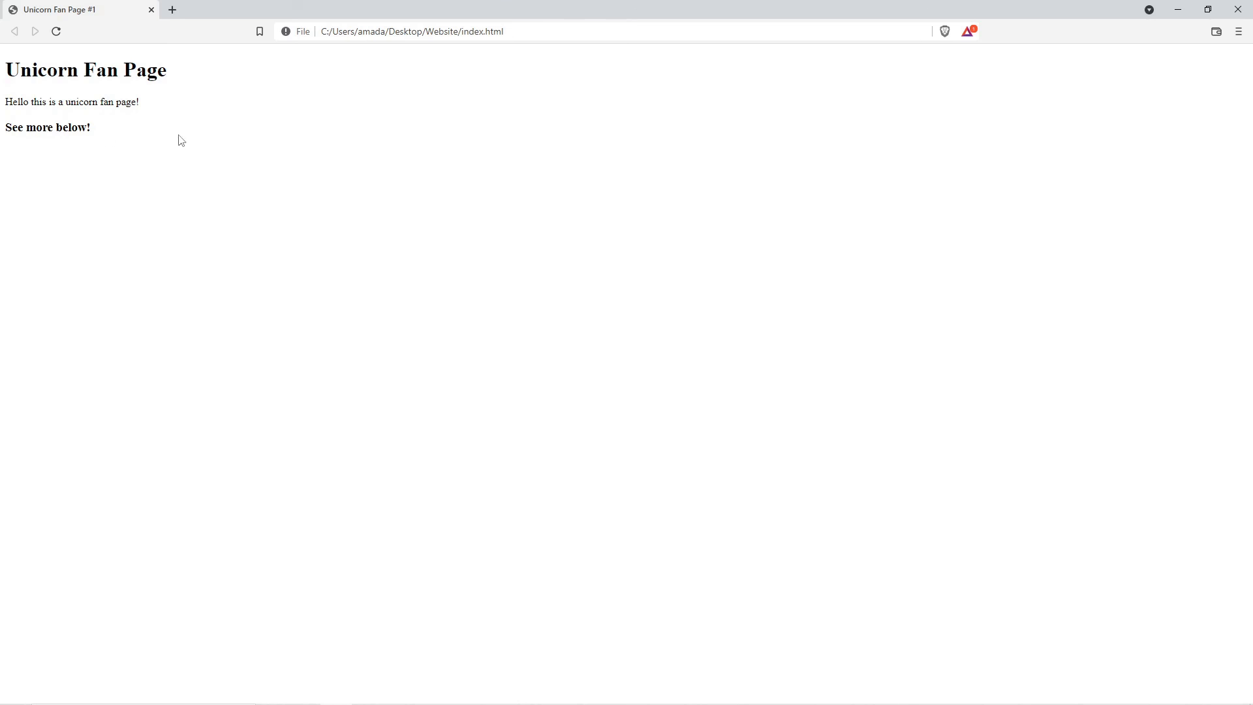
pyautogui.moveTo(169, 135)
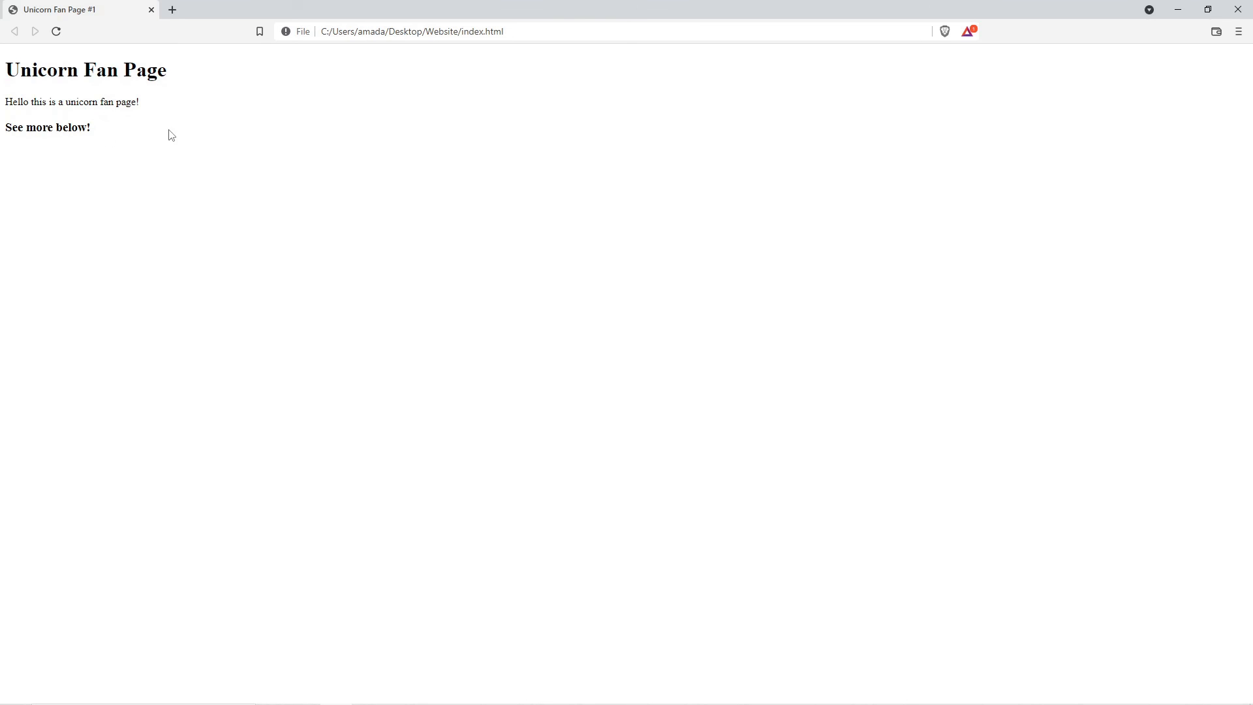